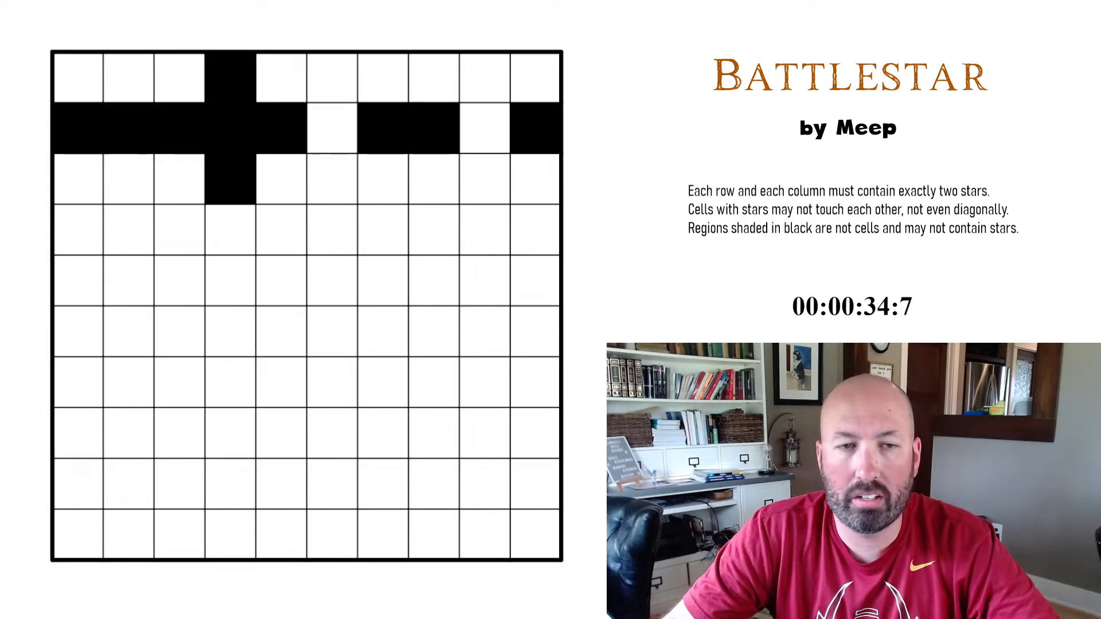
mouse_move(178, 317)
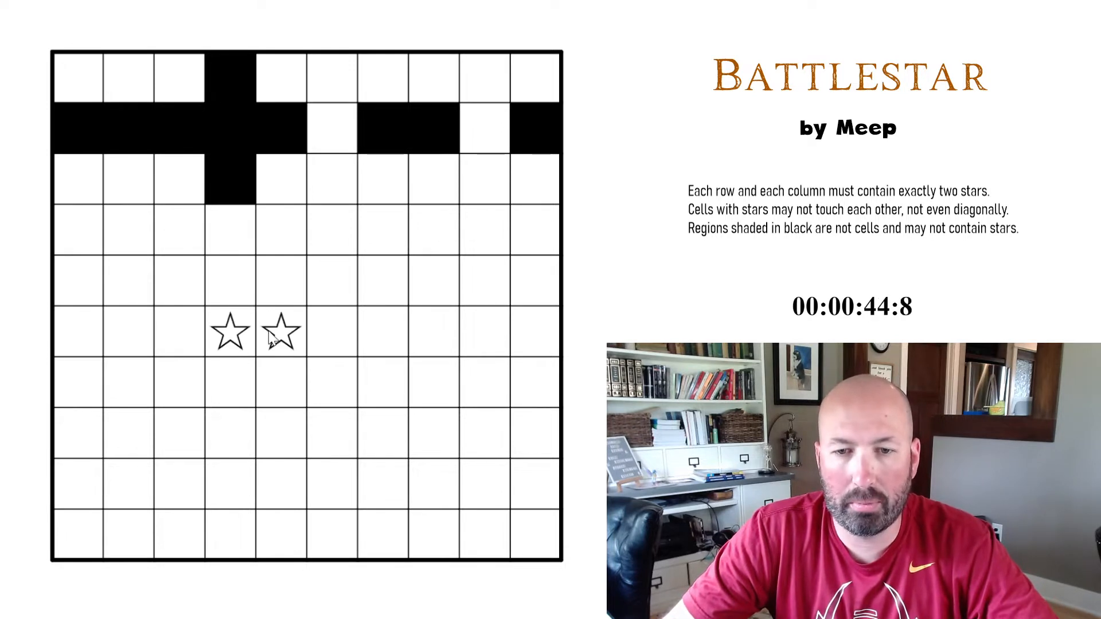
Cross out cells touching the demo star to illustrate the no-touching rule
click(282, 383)
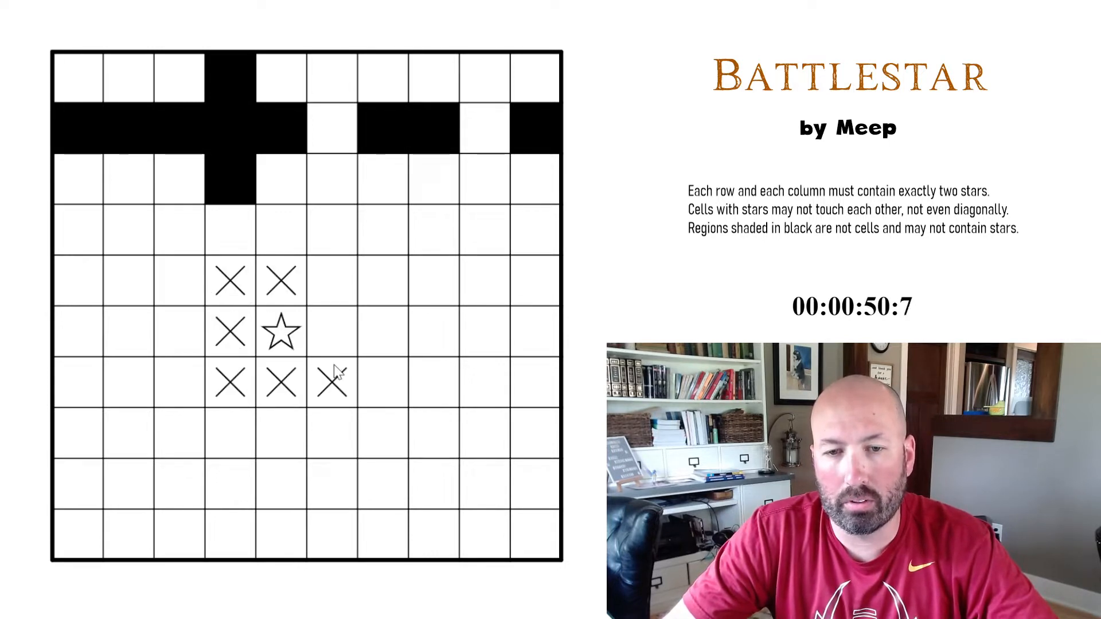
click(330, 332)
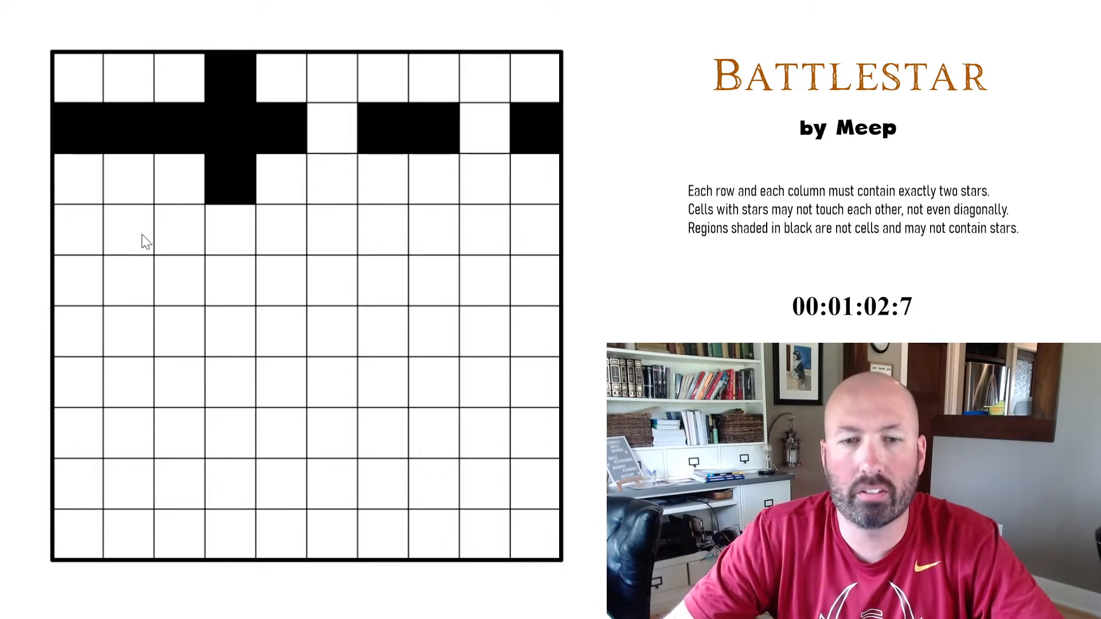
mouse_move(218, 148)
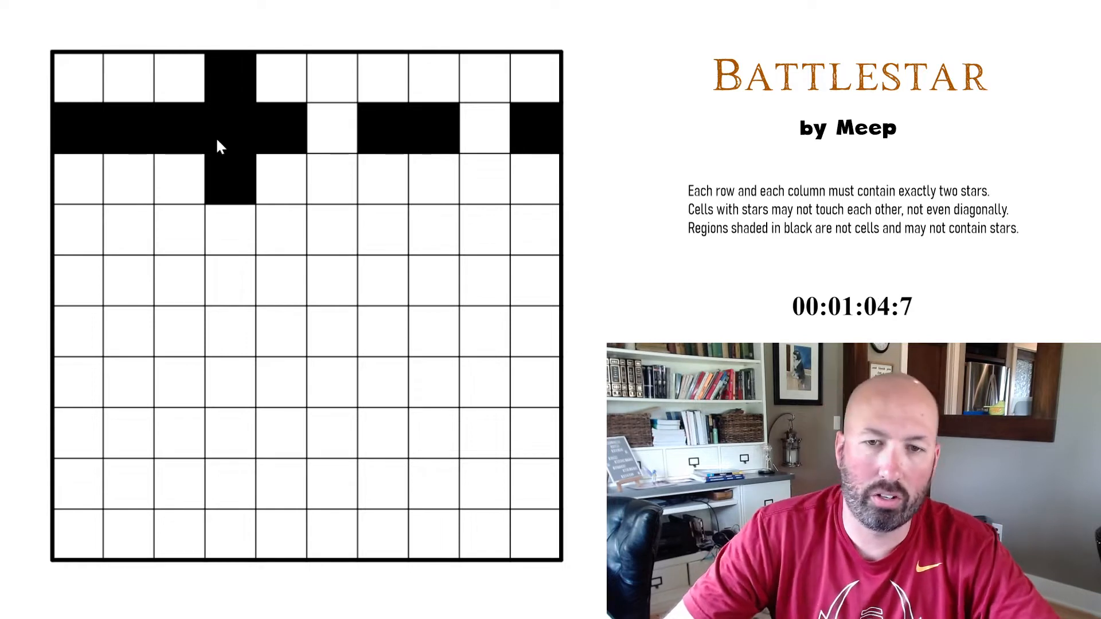
mouse_move(231, 158)
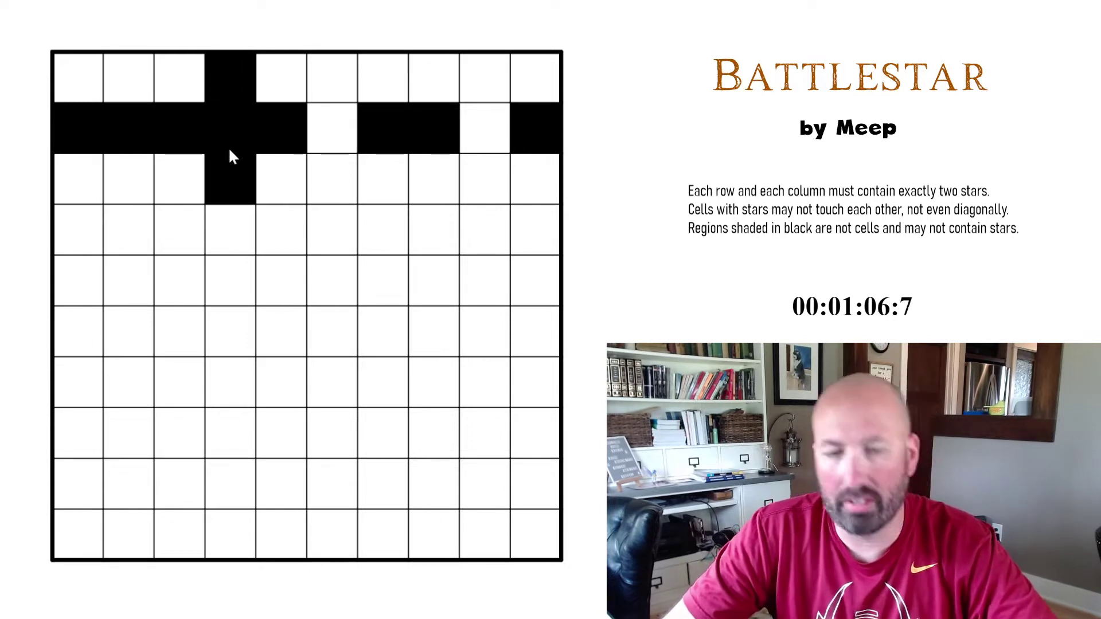
mouse_move(242, 153)
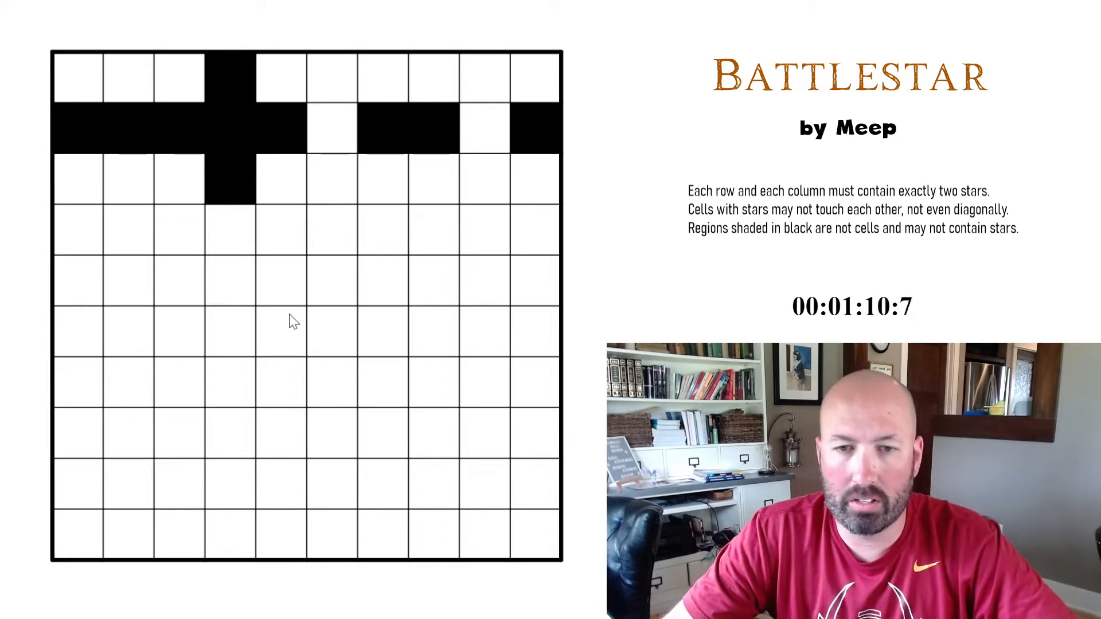
mouse_move(301, 250)
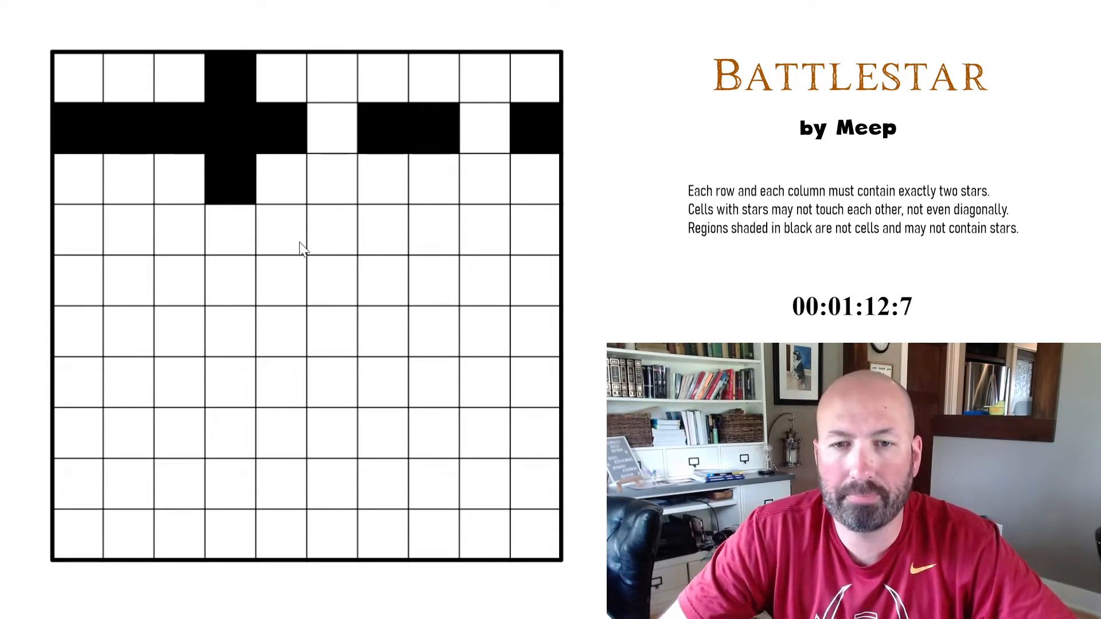
mouse_move(236, 346)
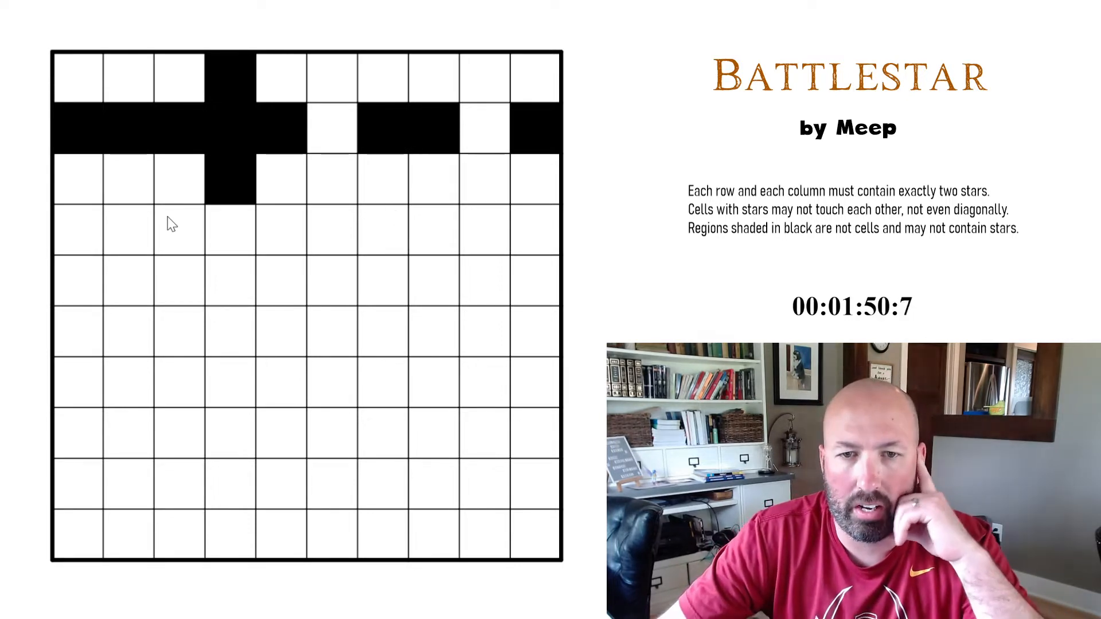
mouse_move(410, 133)
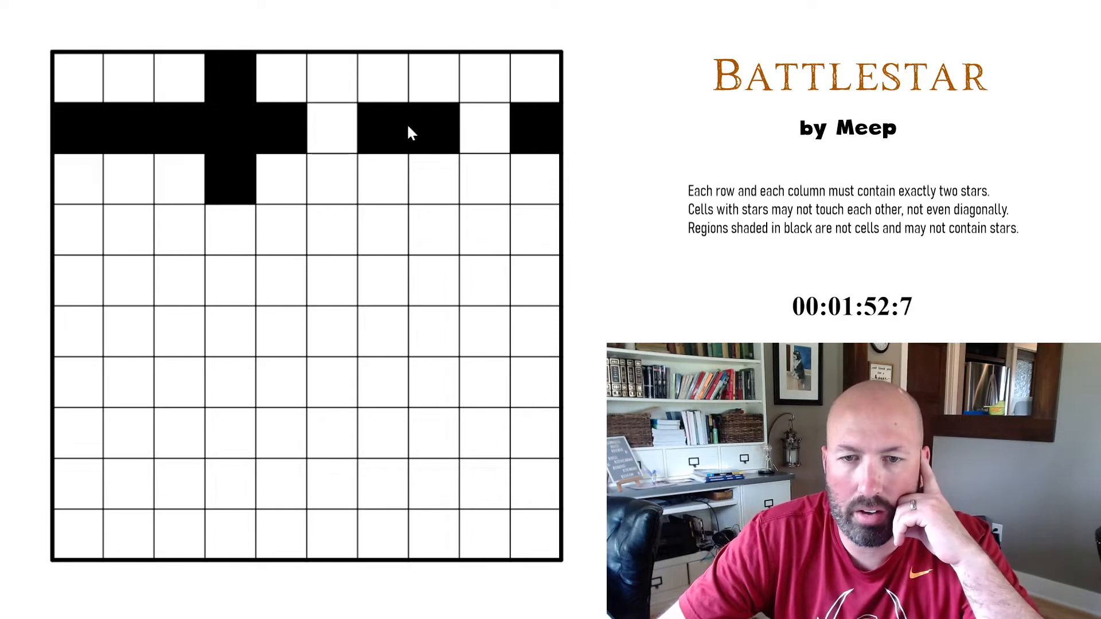
Star the row-2 gap and top-left cell, crossing out their neighbours and columns 1 and 3 below
click(485, 129)
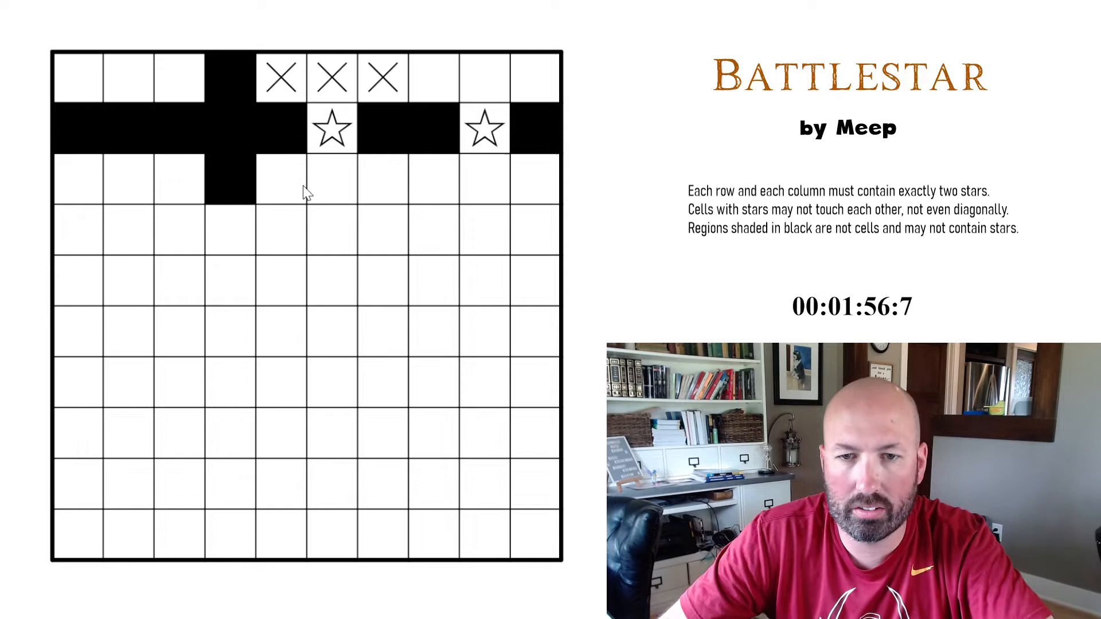
click(459, 77)
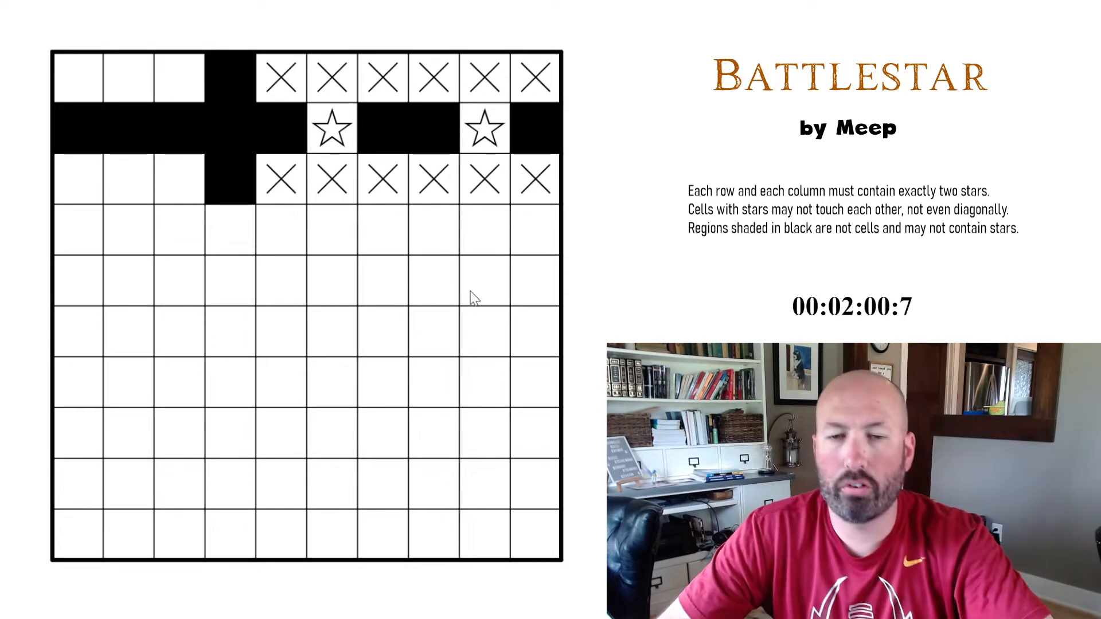
click(179, 77)
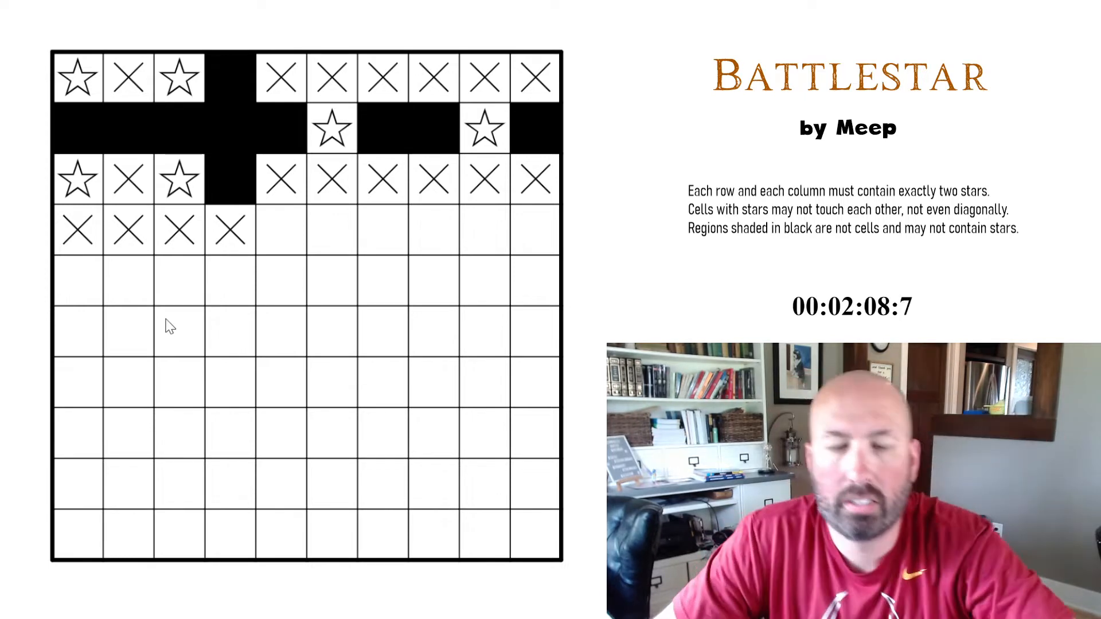
click(102, 279)
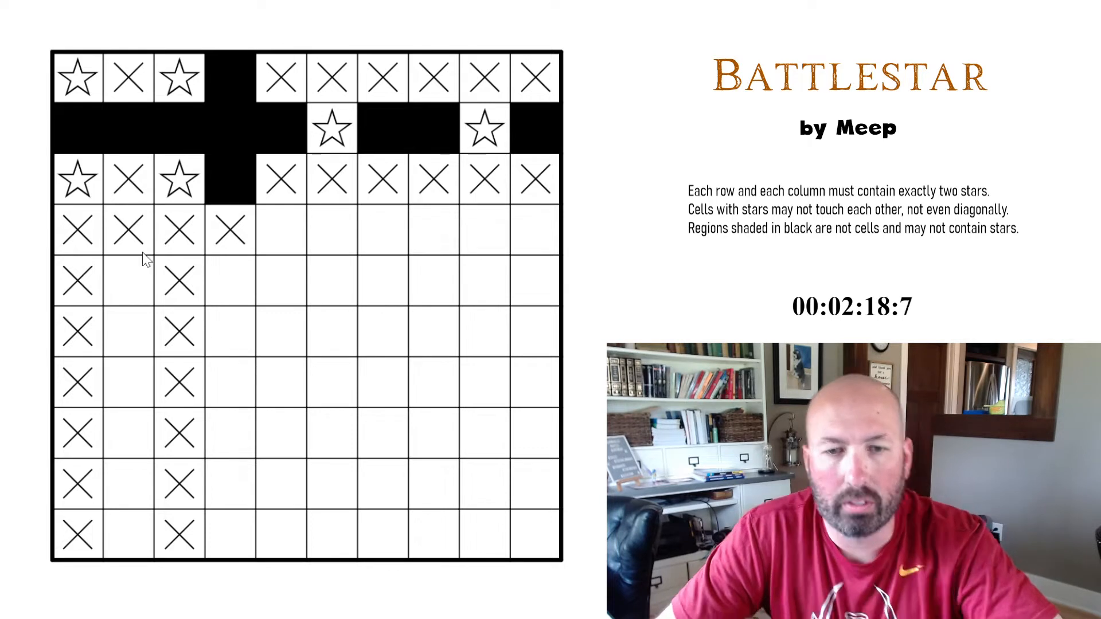
mouse_move(169, 344)
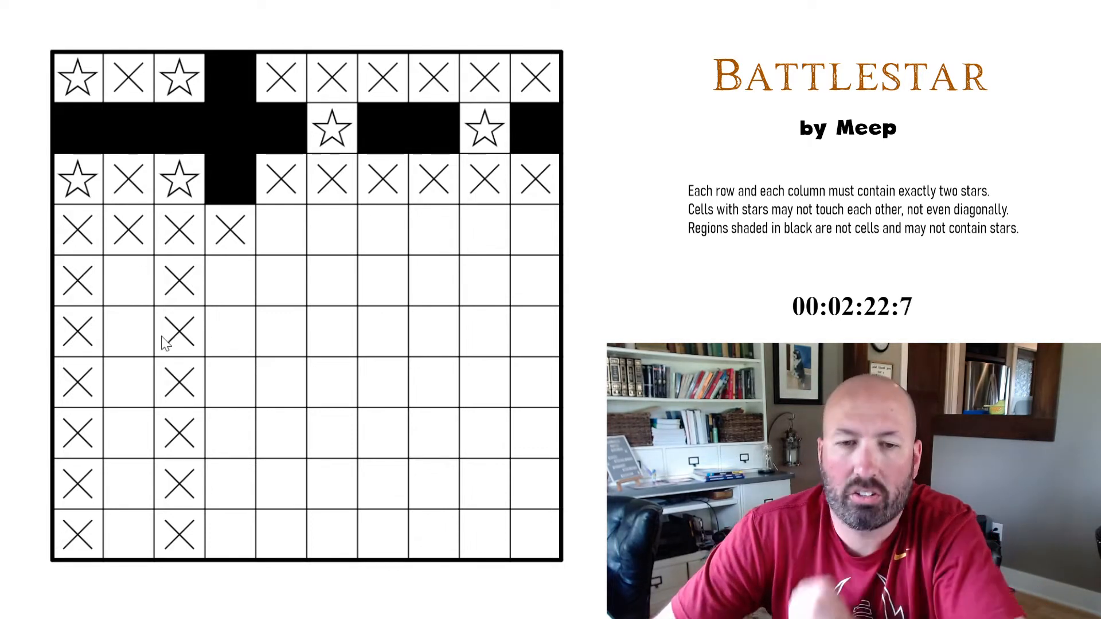
mouse_move(215, 274)
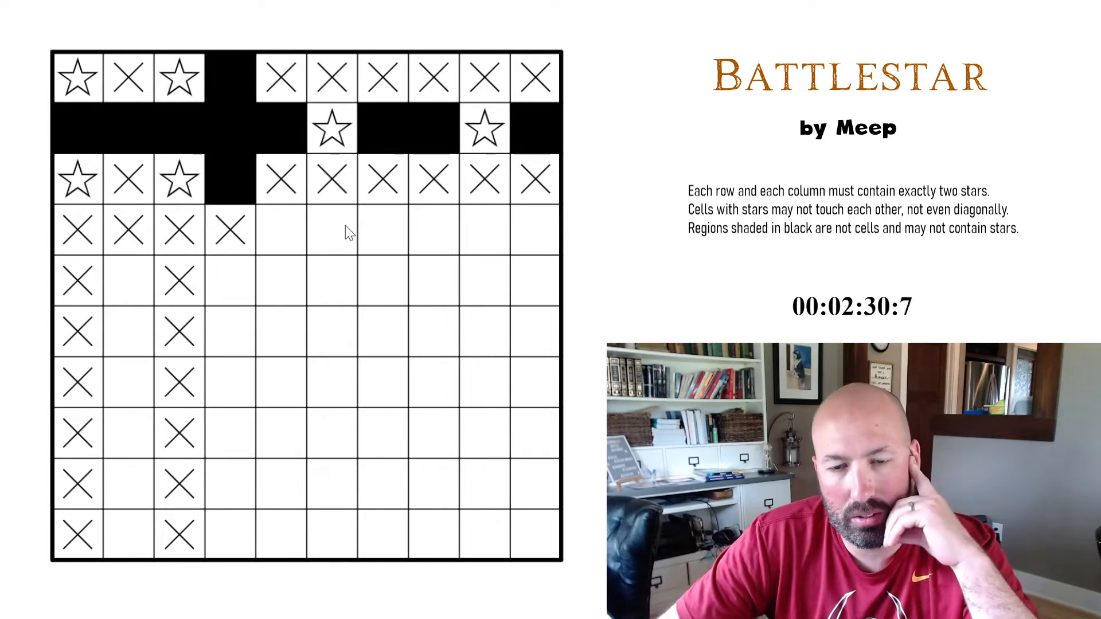
mouse_move(403, 238)
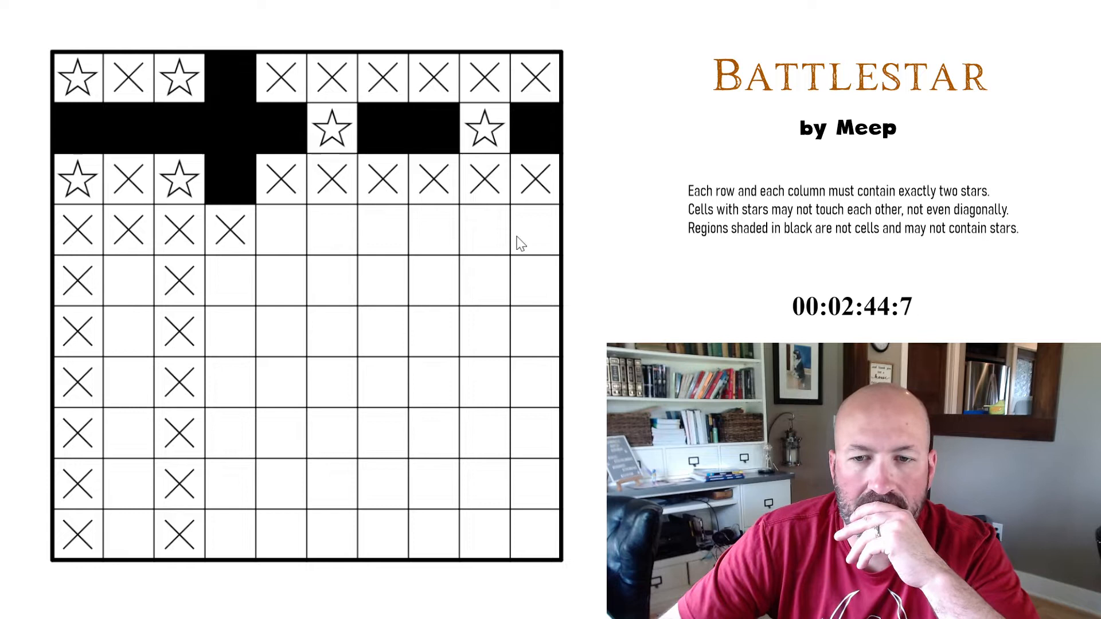
mouse_move(314, 312)
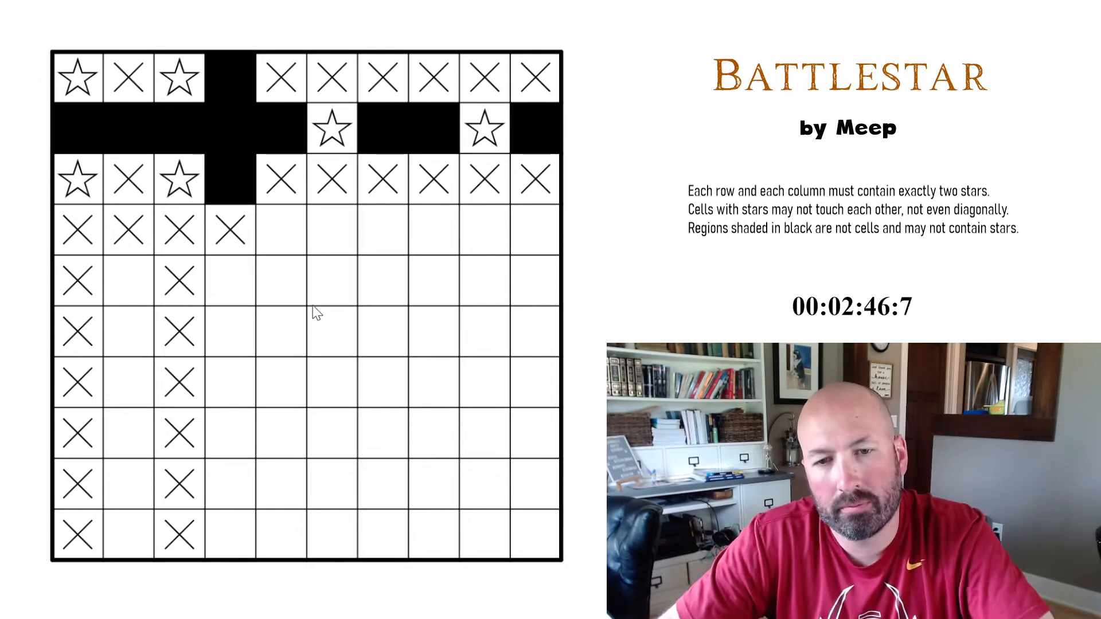
mouse_move(261, 307)
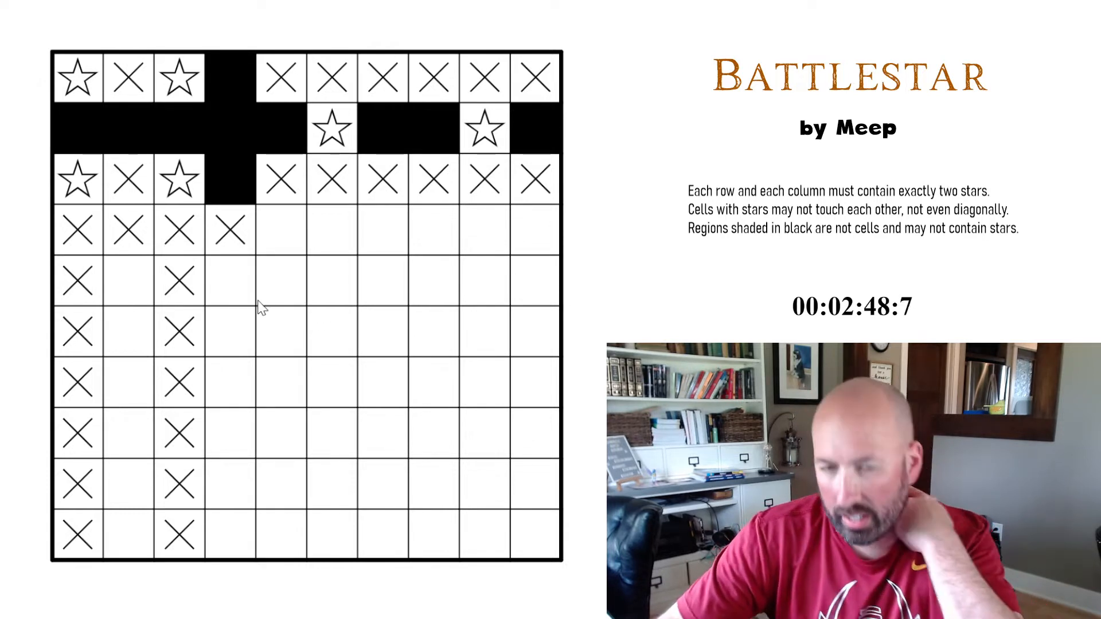
mouse_move(242, 341)
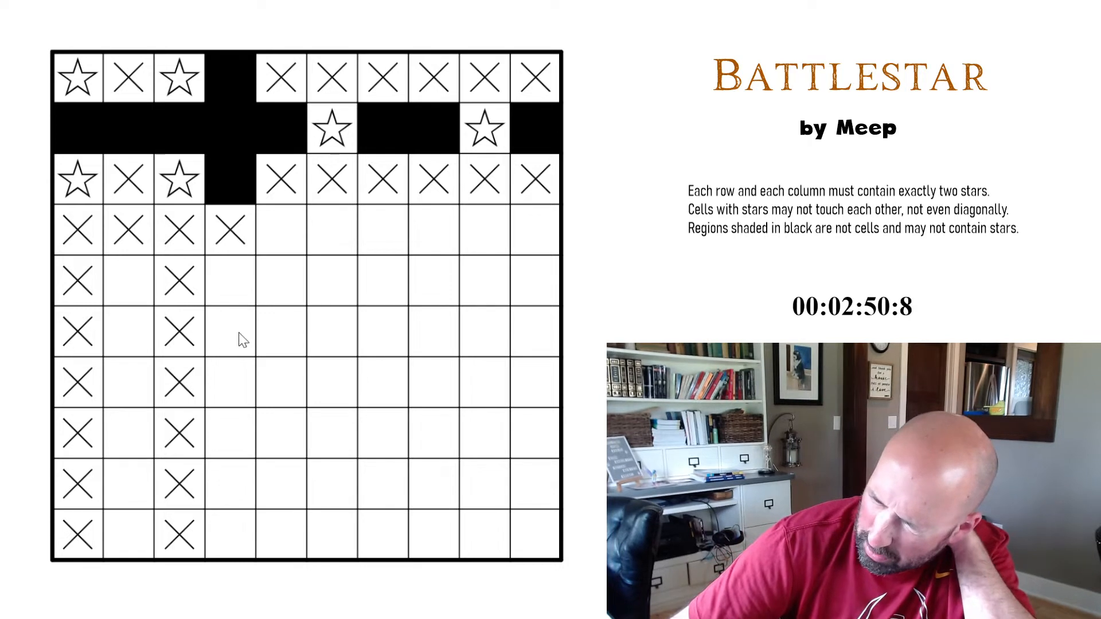
mouse_move(226, 341)
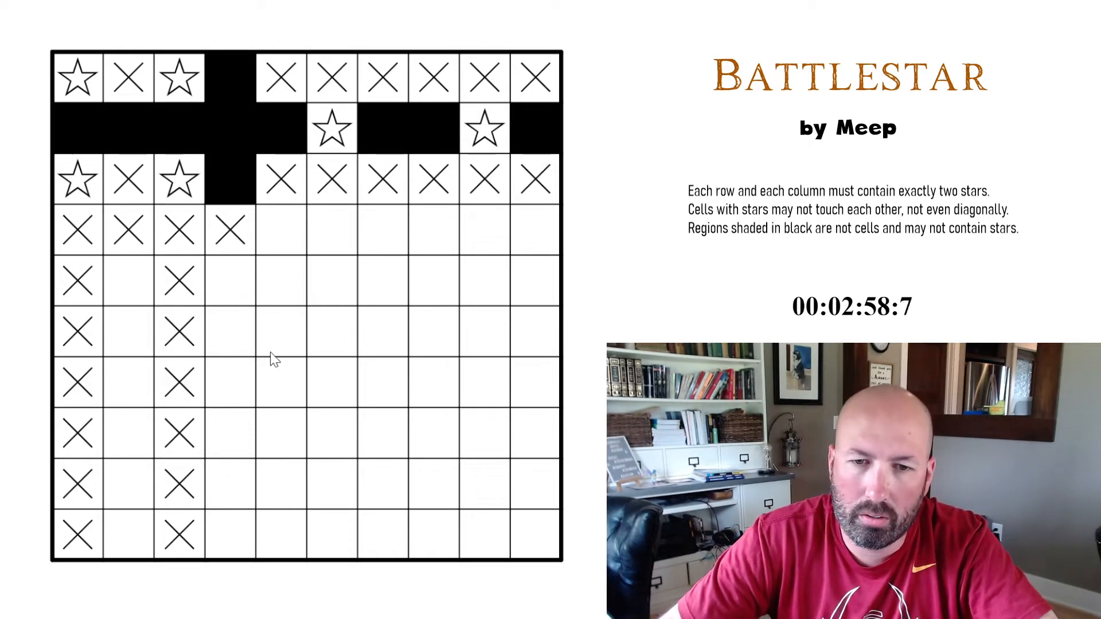
mouse_move(146, 308)
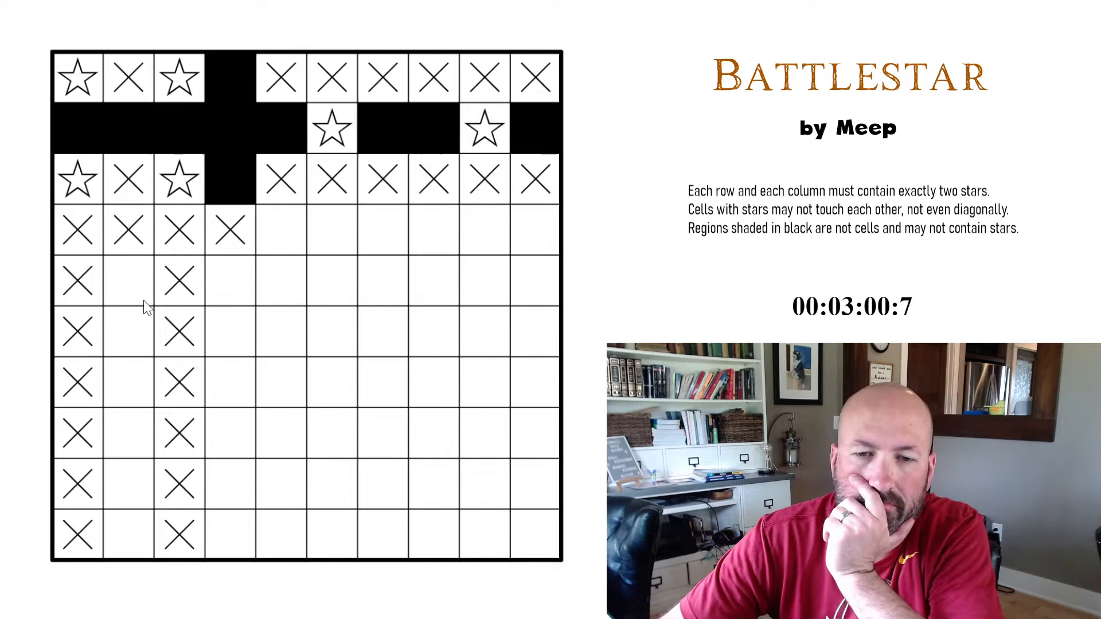
mouse_move(348, 454)
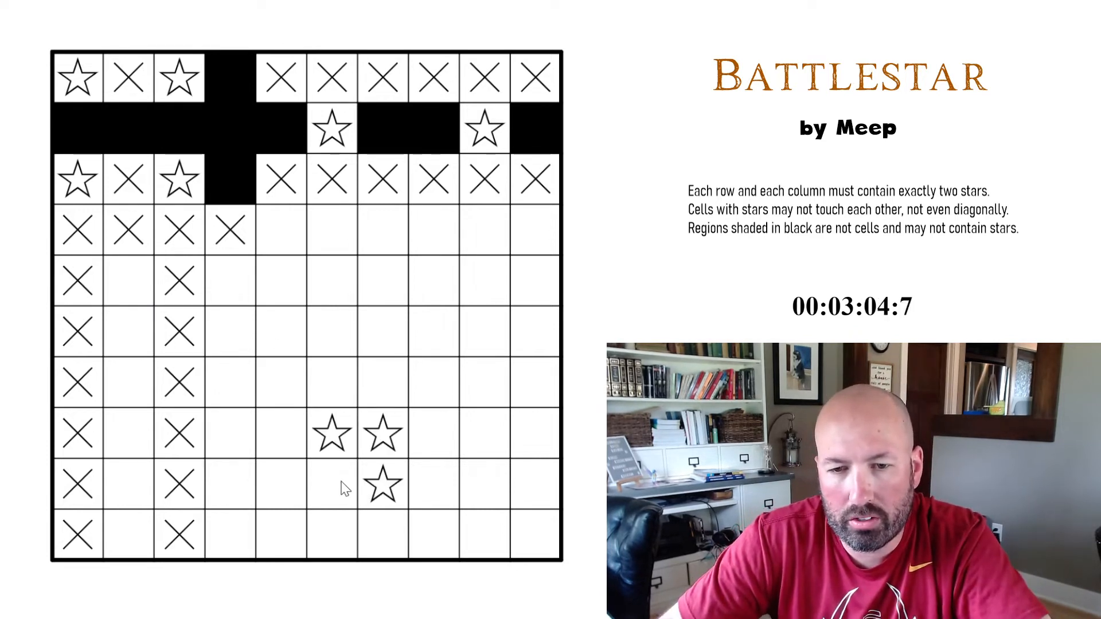
Clear the trial stars from the lower grid, testing and removing a star in row 9
click(331, 484)
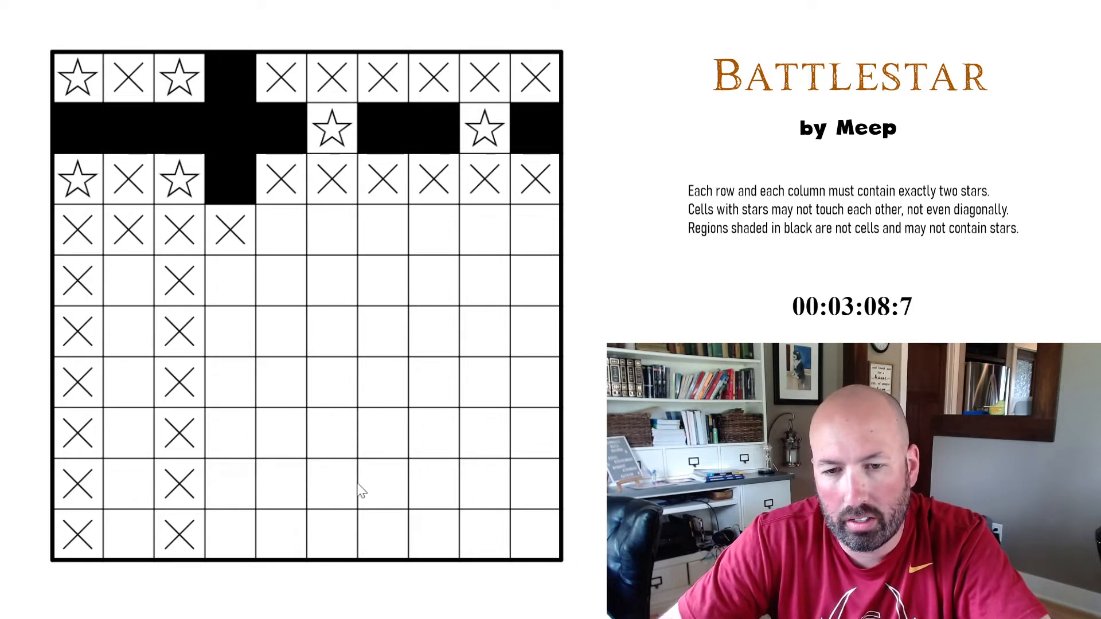
mouse_move(359, 454)
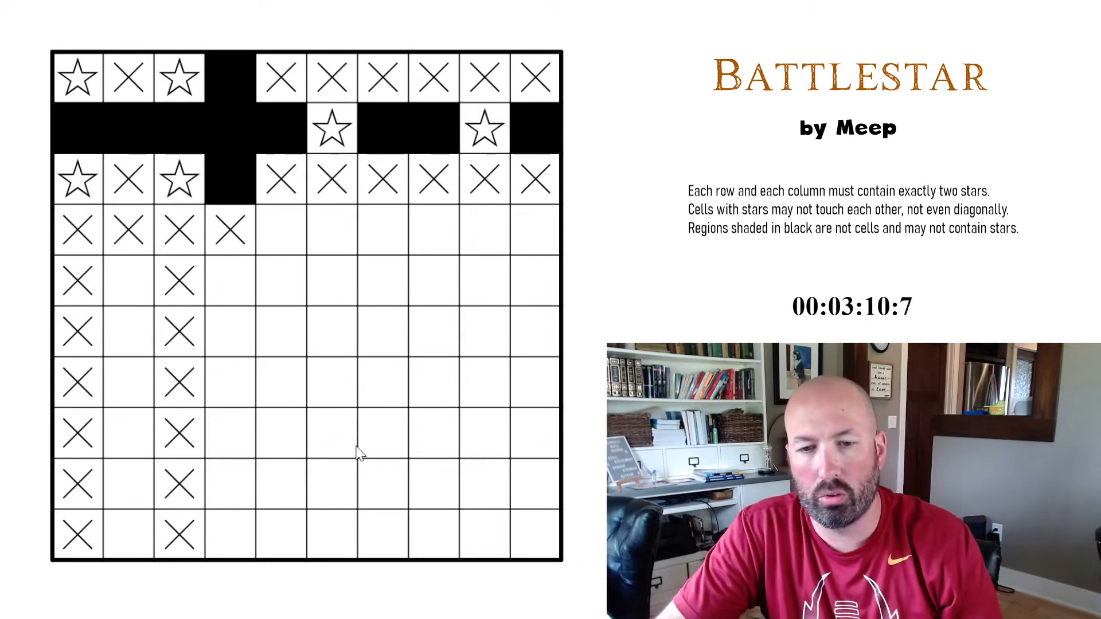
mouse_move(250, 499)
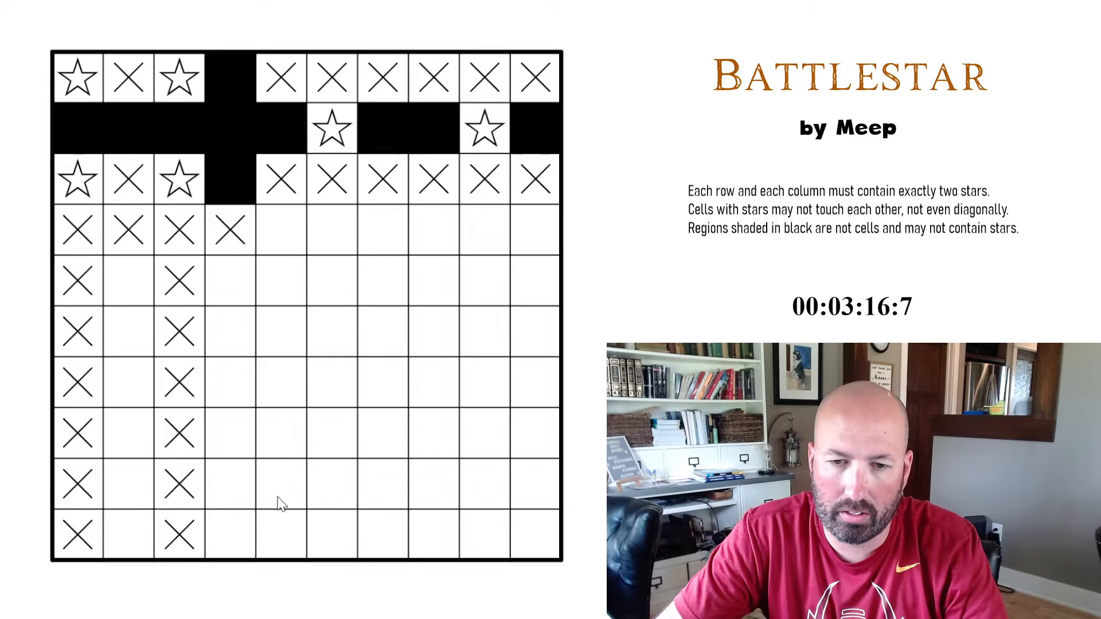
click(330, 485)
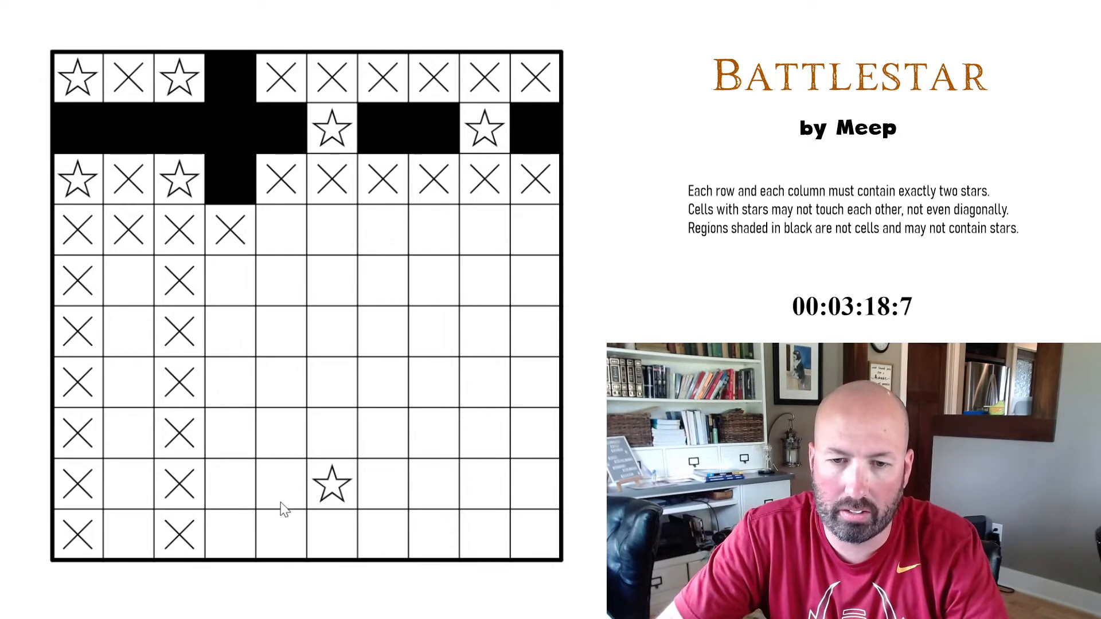
click(332, 487)
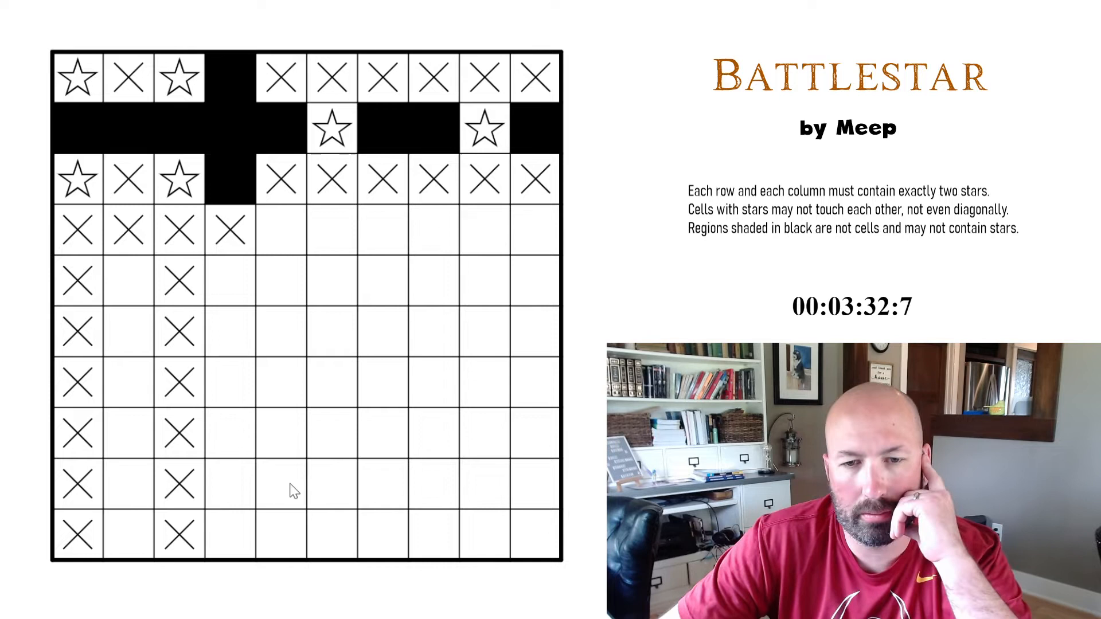
mouse_move(494, 237)
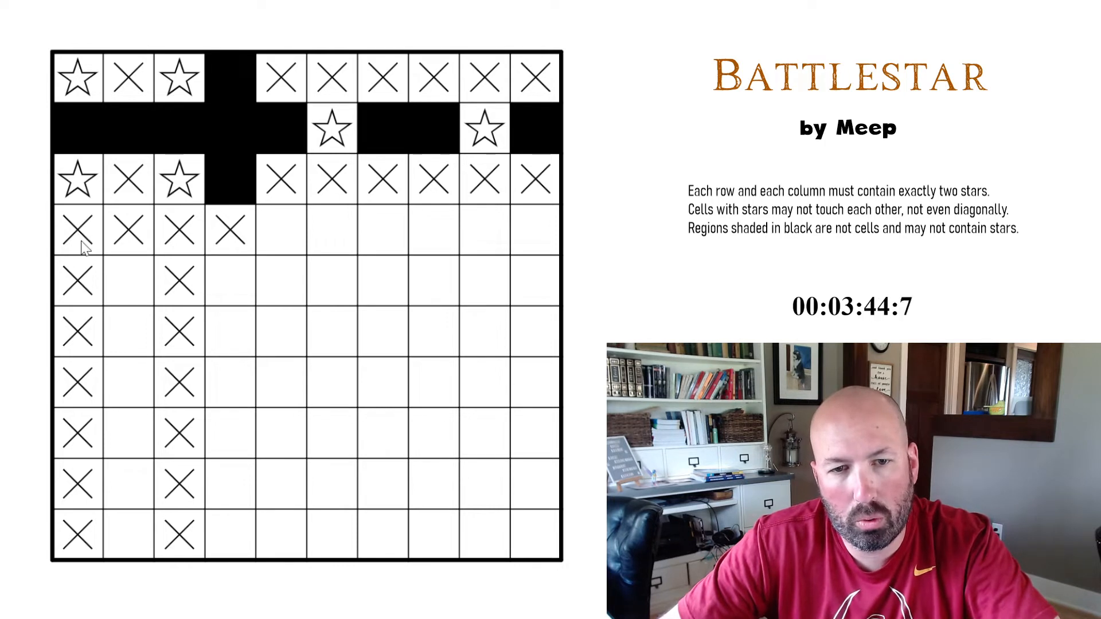
mouse_move(99, 290)
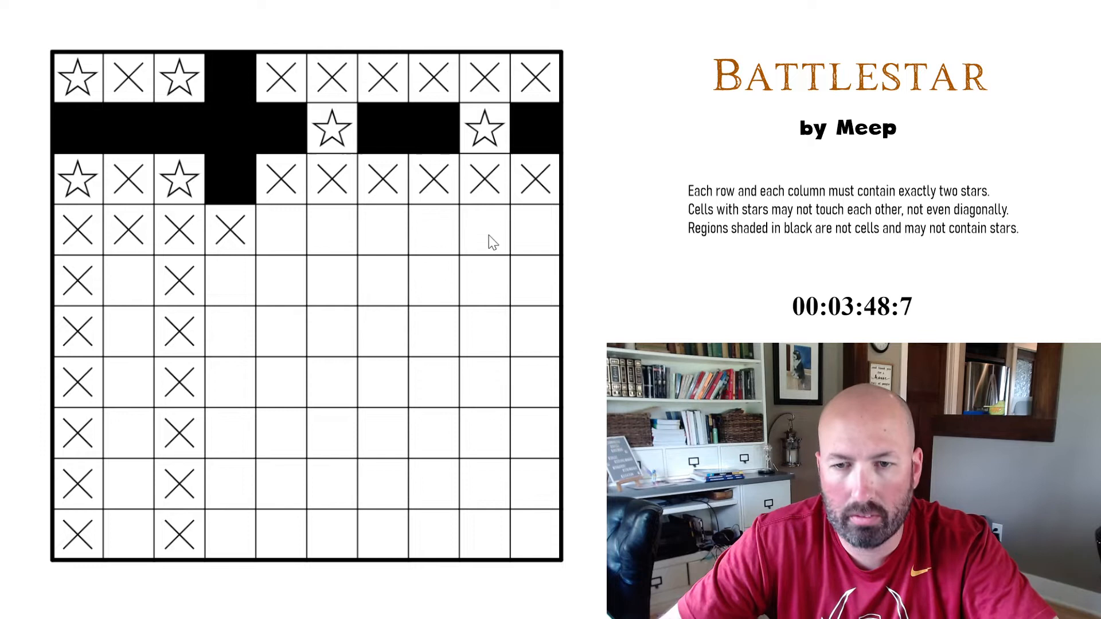
mouse_move(165, 265)
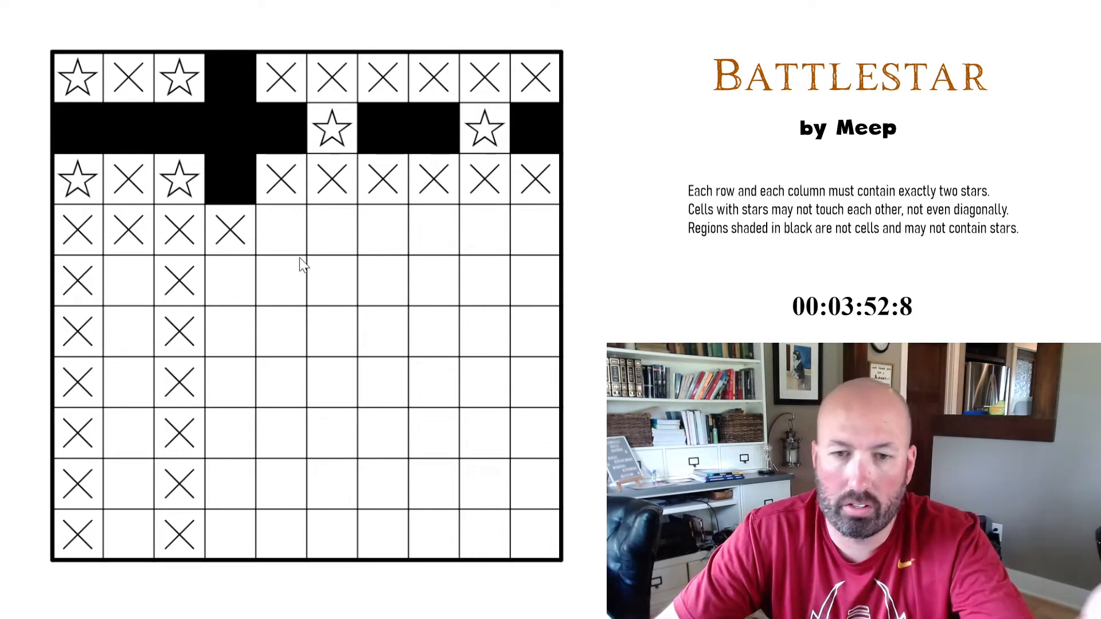
mouse_move(516, 273)
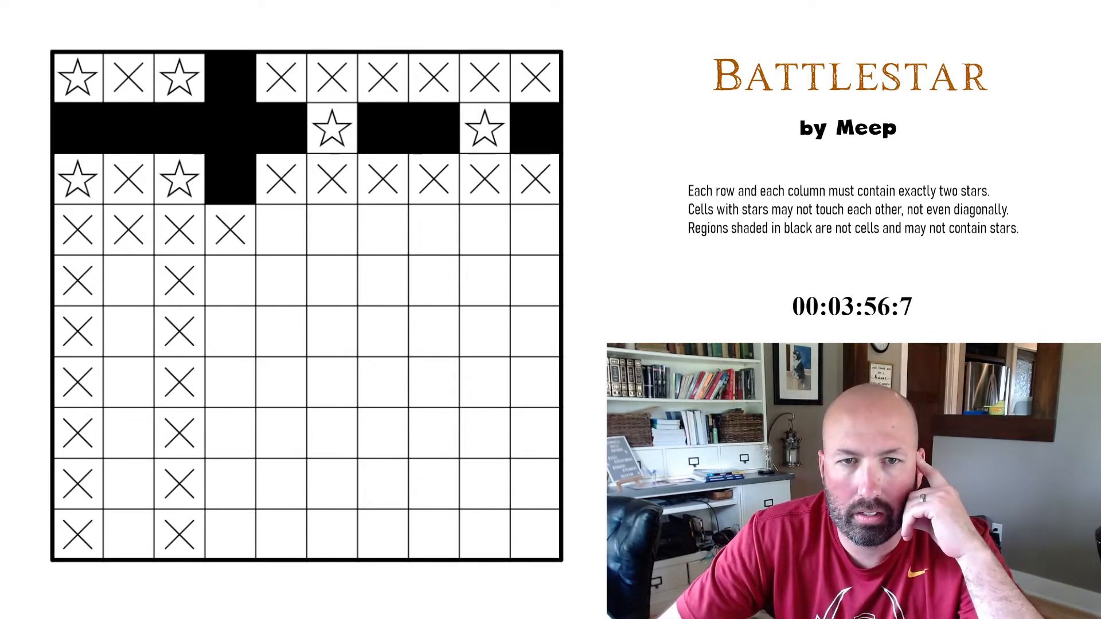
click(77, 77)
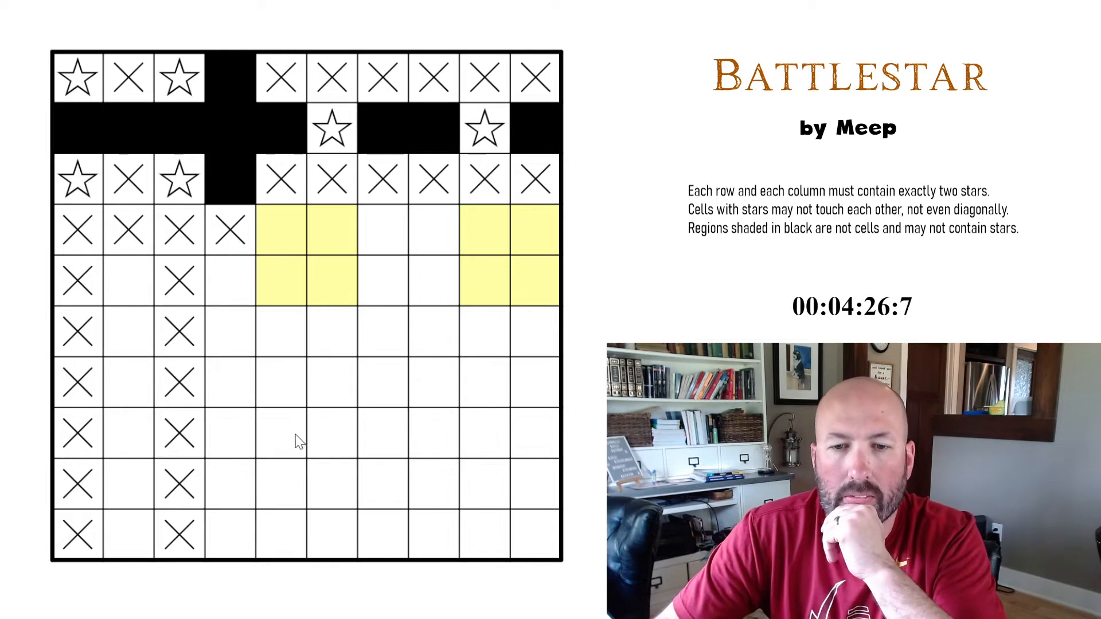
mouse_move(295, 450)
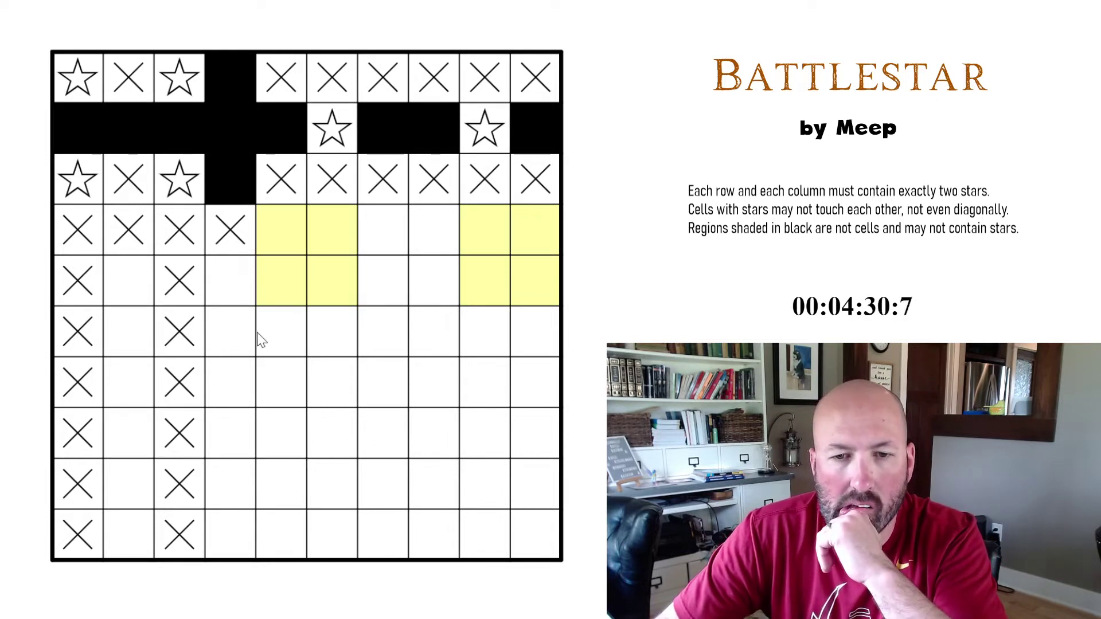
Star row 4 column 5 and clear the yellow candidate shading afterward
click(281, 232)
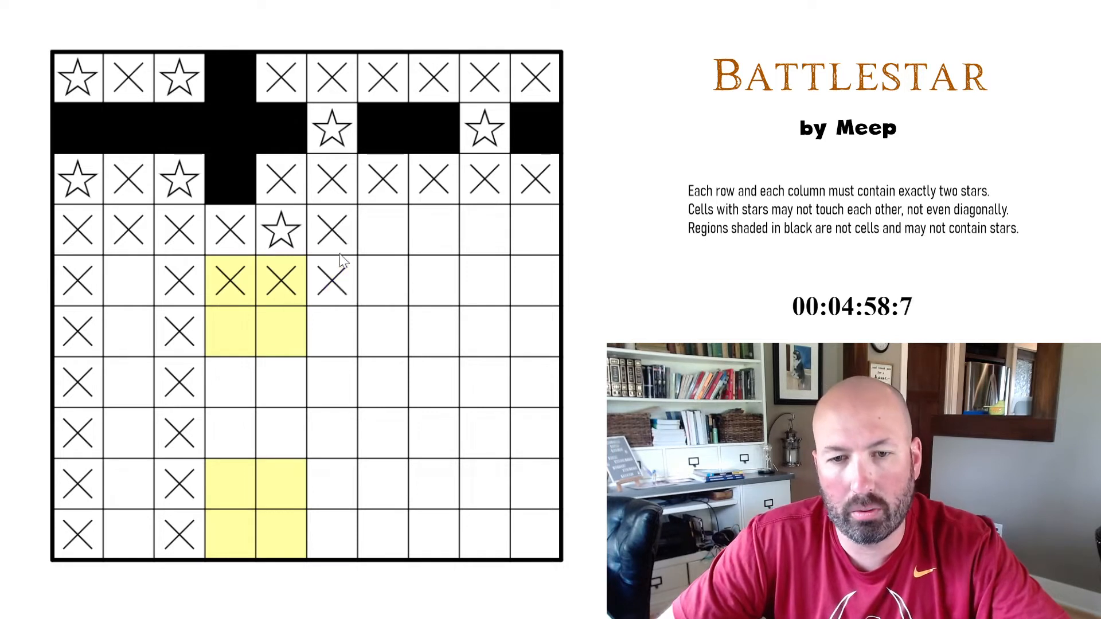
click(254, 332)
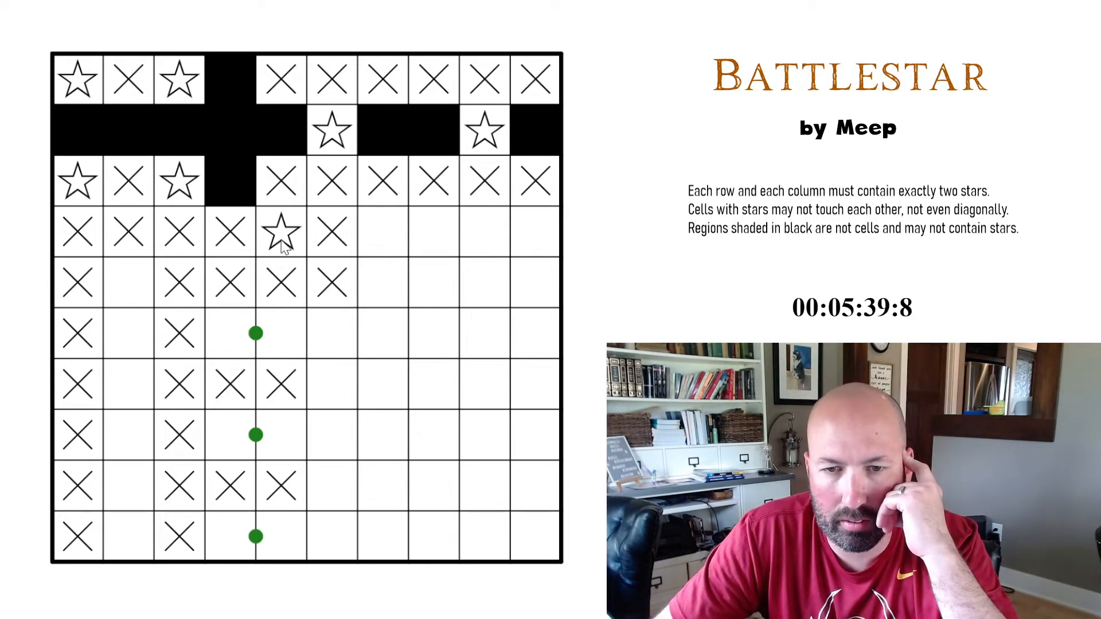
Mark a row-9 cell and place the star at row 5, column 2
click(281, 484)
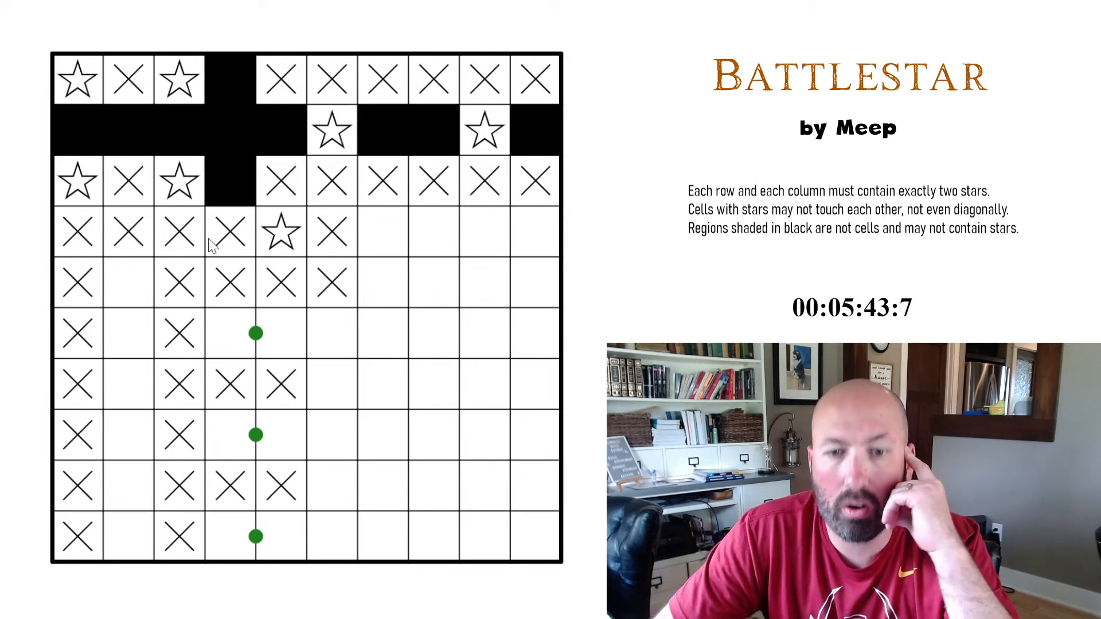
mouse_move(289, 255)
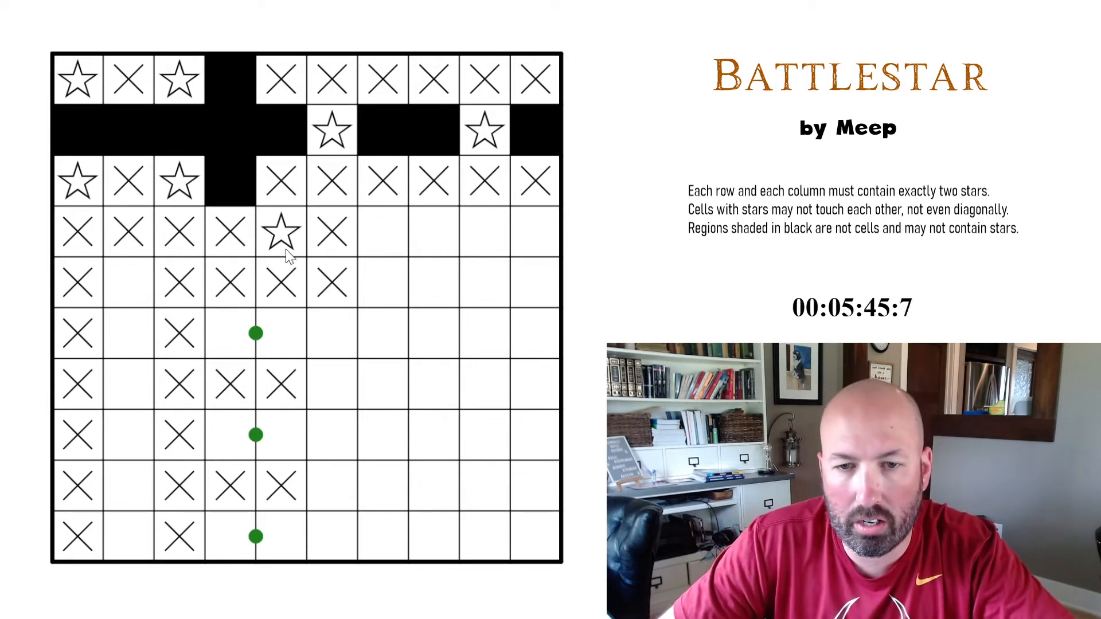
mouse_move(528, 240)
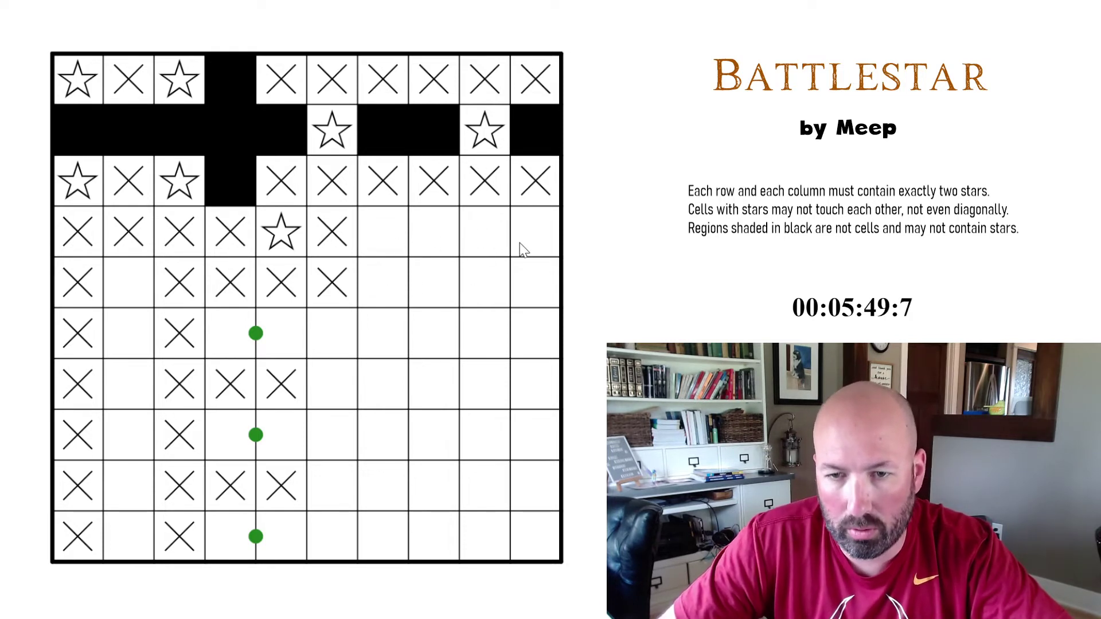
click(128, 284)
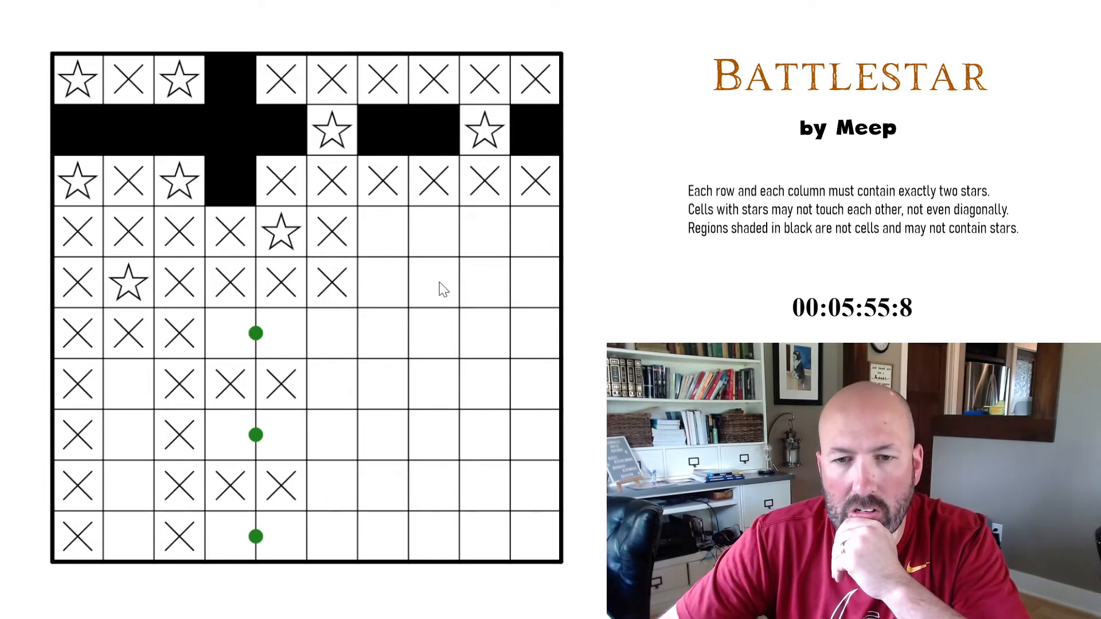
mouse_move(294, 344)
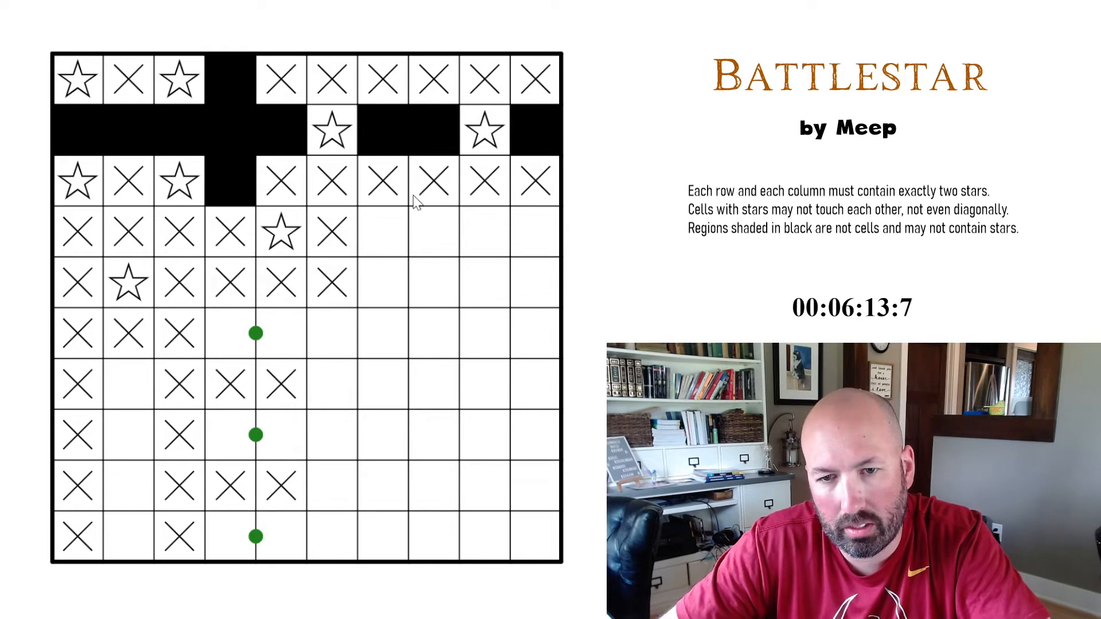
mouse_move(394, 232)
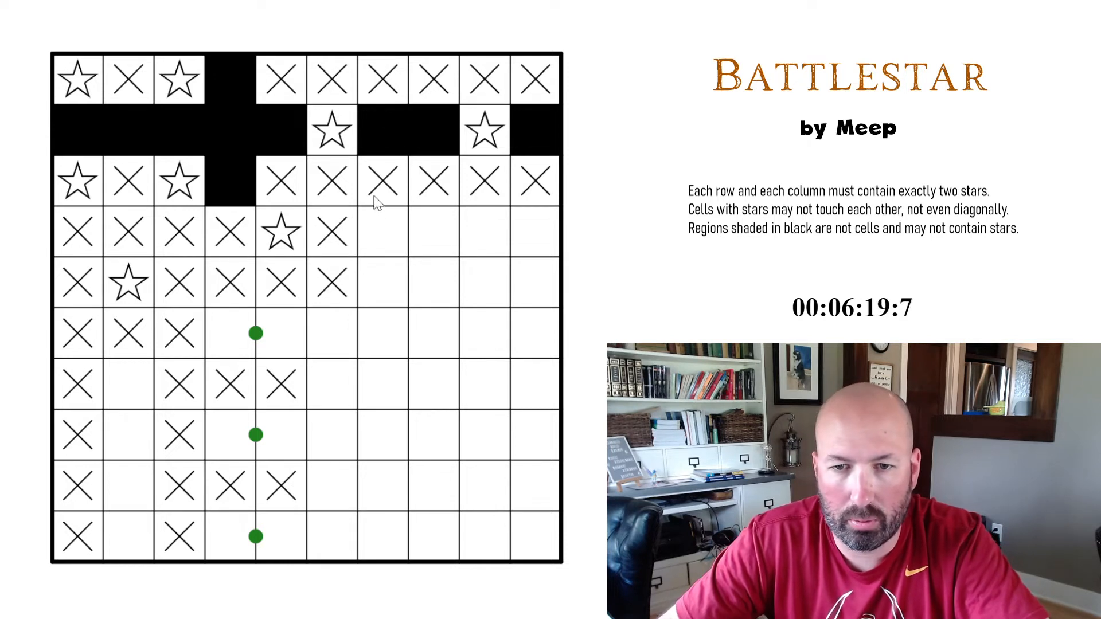
mouse_move(407, 243)
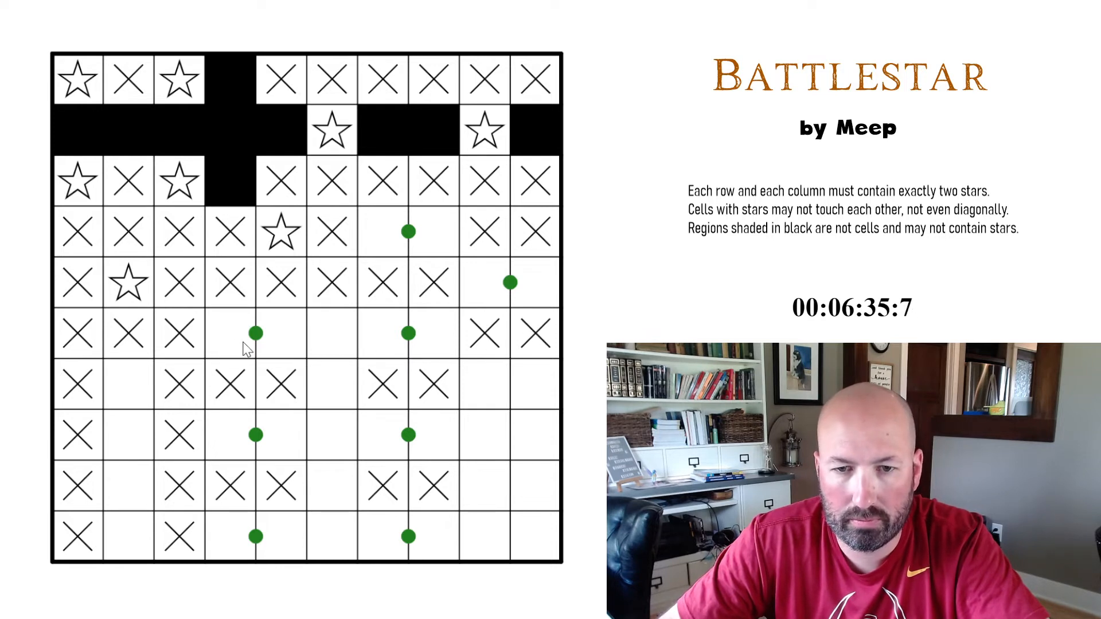
Cross out row 6, column 6
click(331, 333)
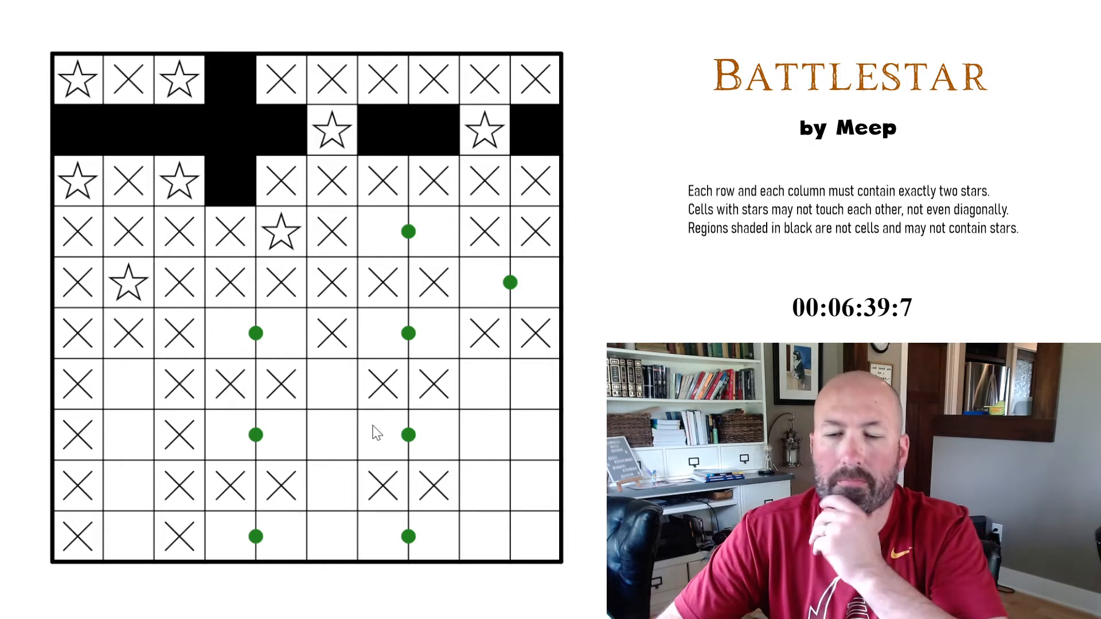
mouse_move(345, 467)
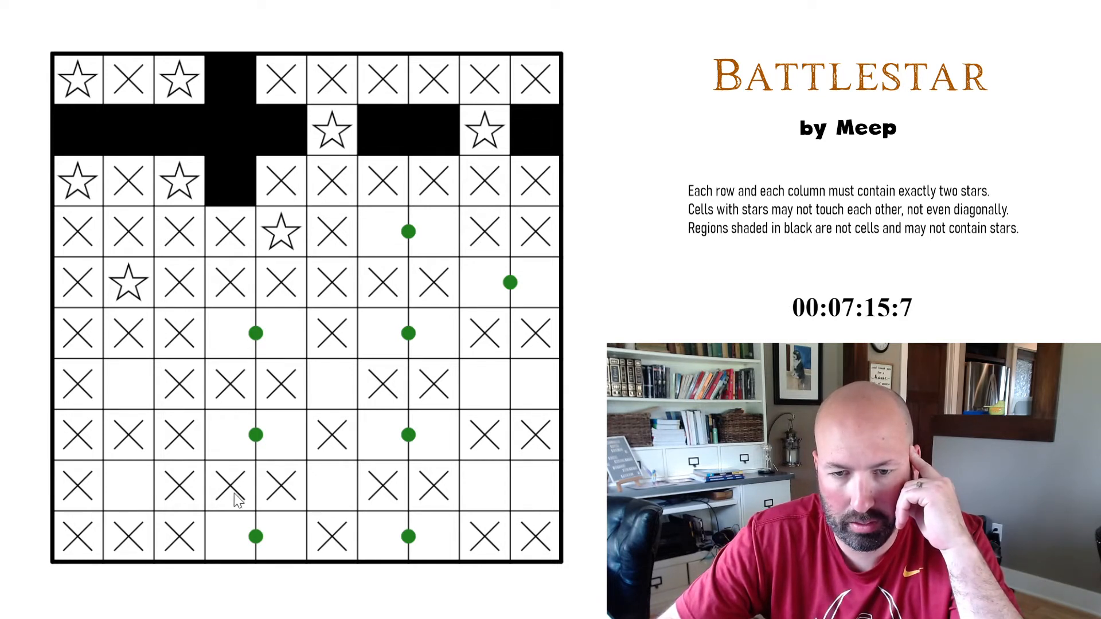
mouse_move(302, 460)
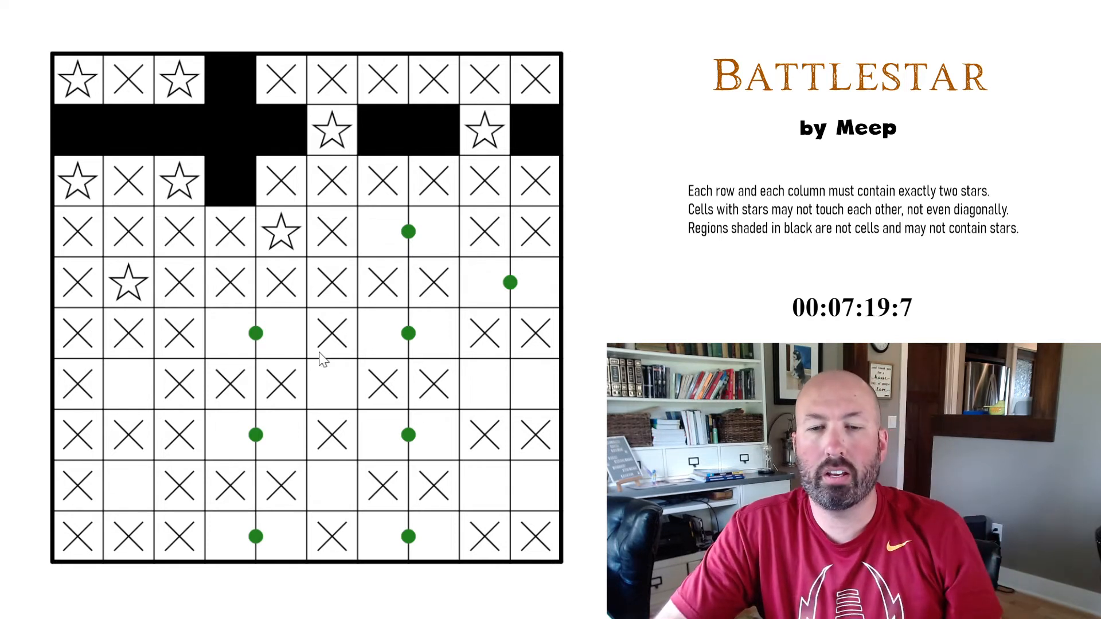
mouse_move(346, 209)
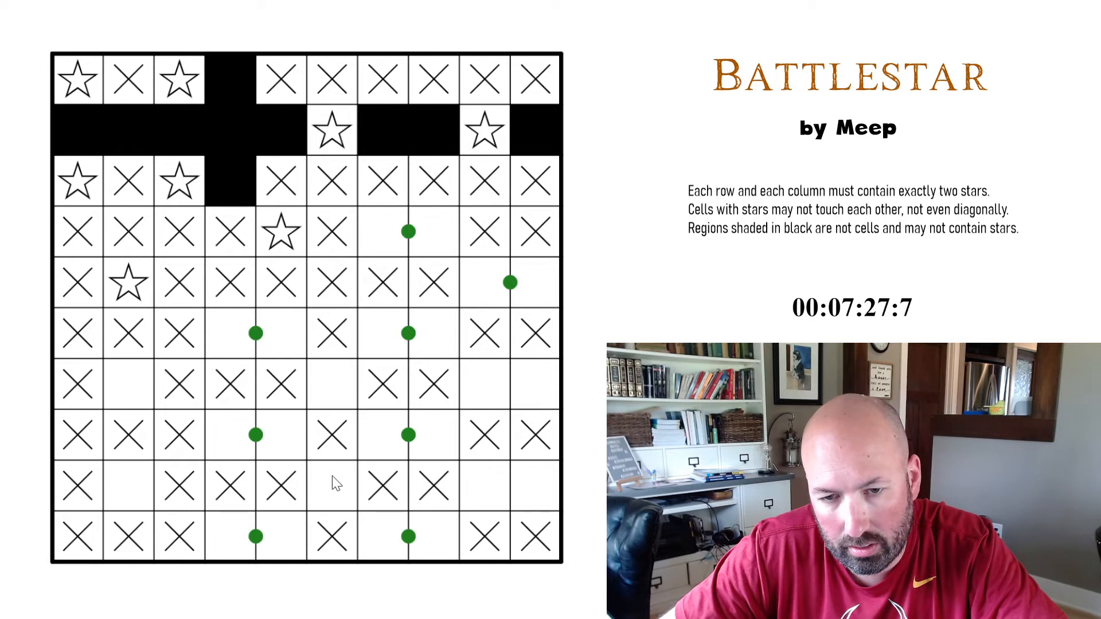
Place stars at row 8 column 4, row 5 column 9 and row 4 column 7, crossing cleared cells
click(281, 435)
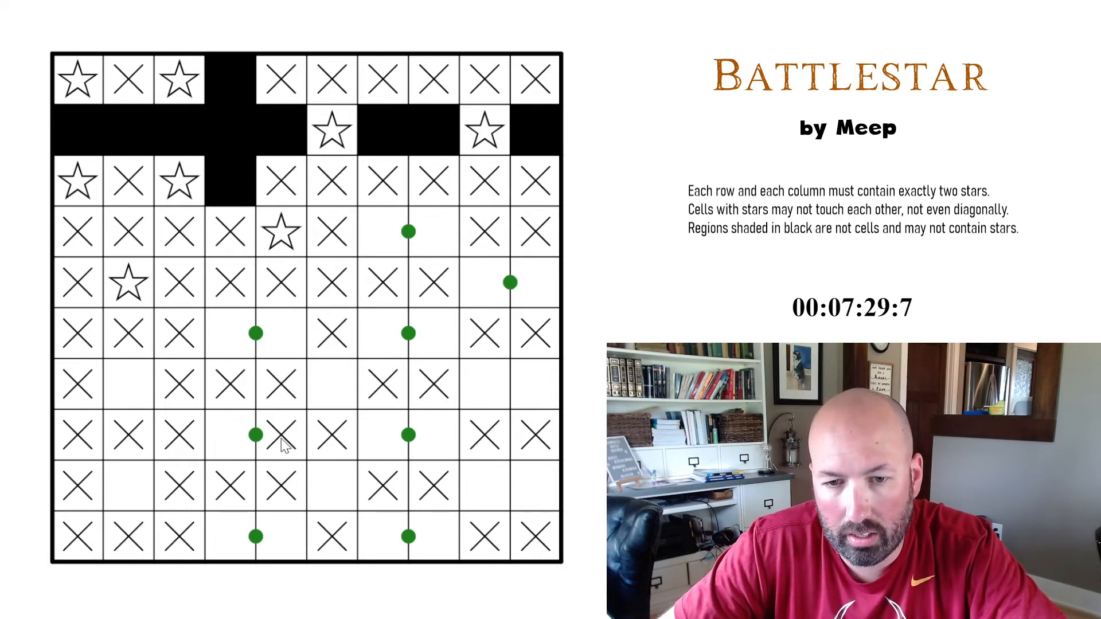
click(333, 434)
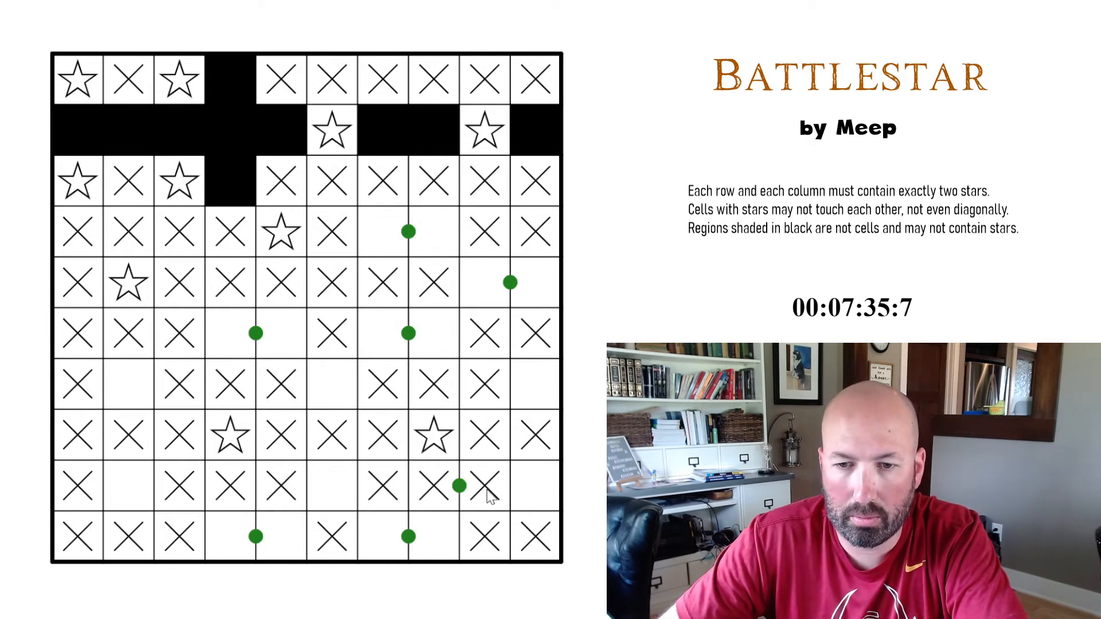
click(457, 486)
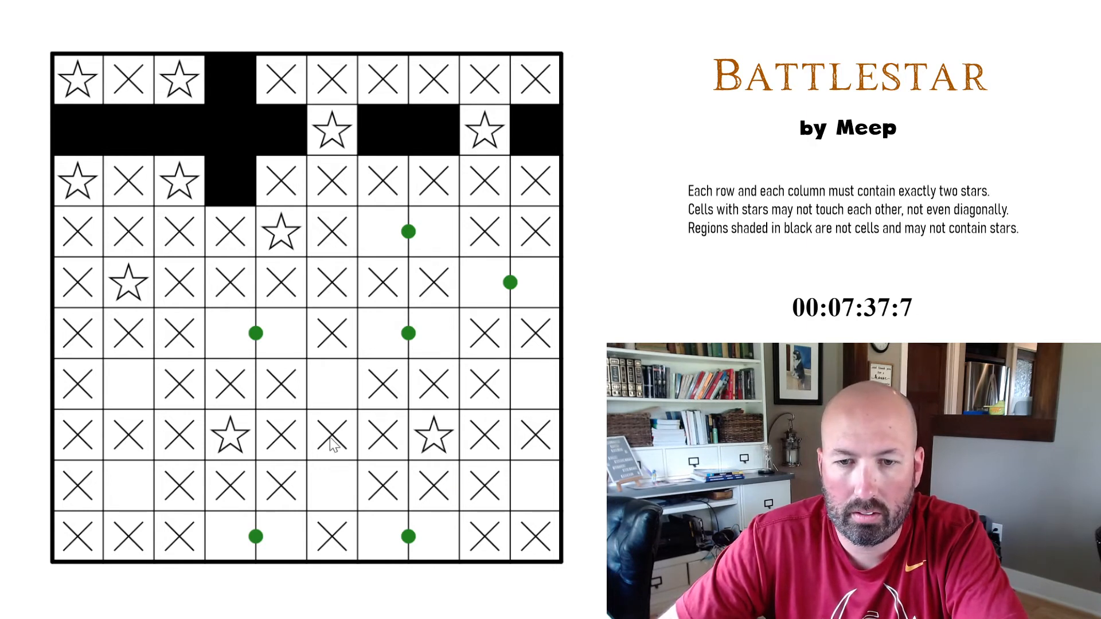
click(484, 334)
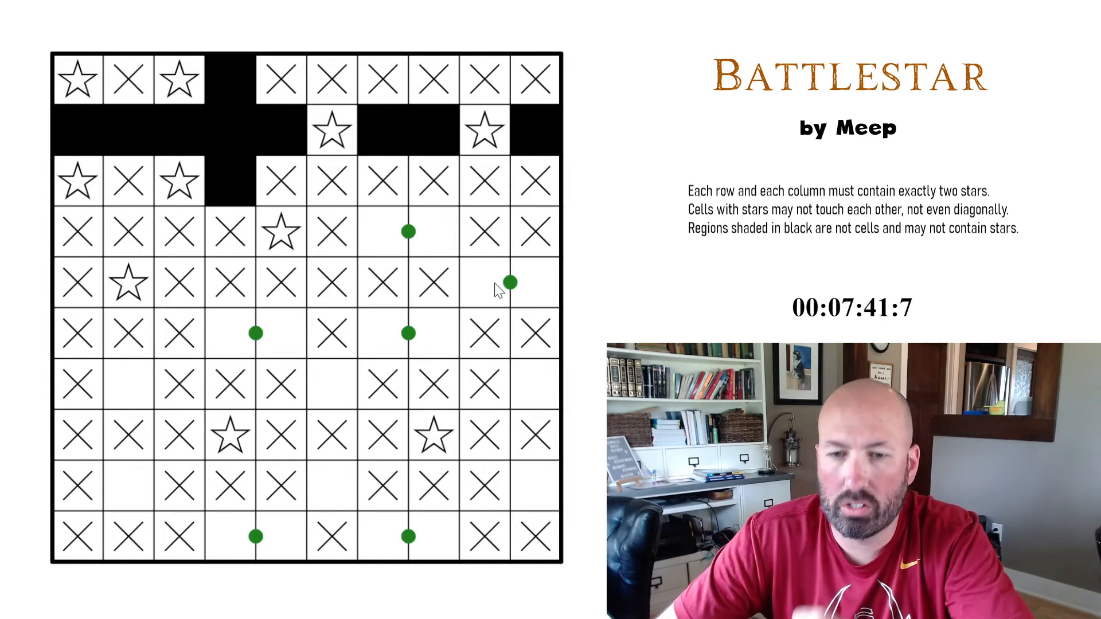
click(484, 283)
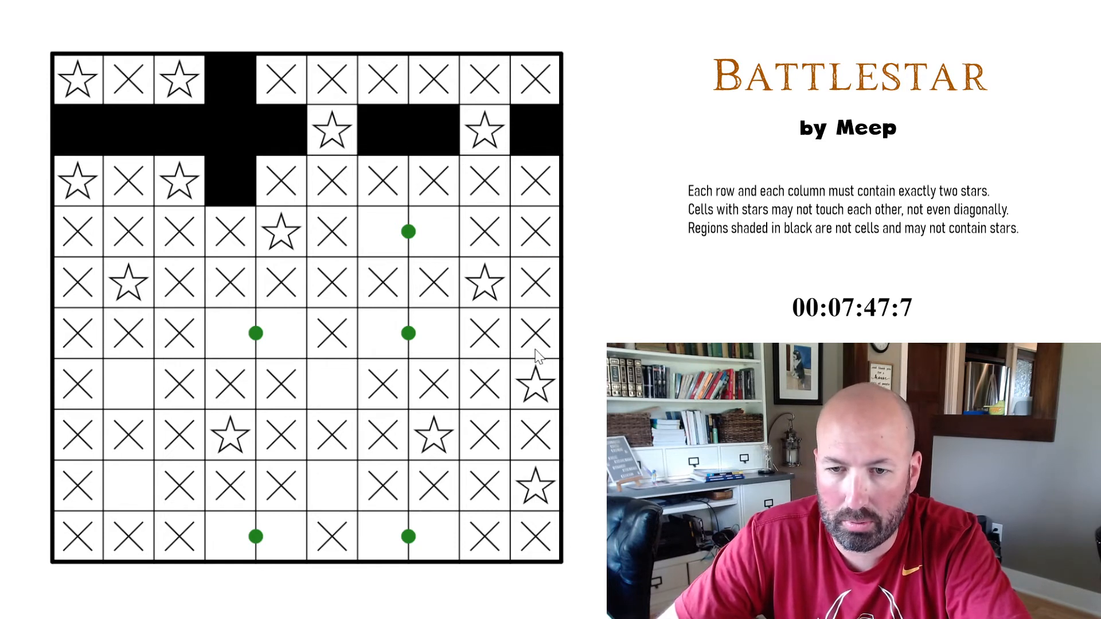
mouse_move(478, 492)
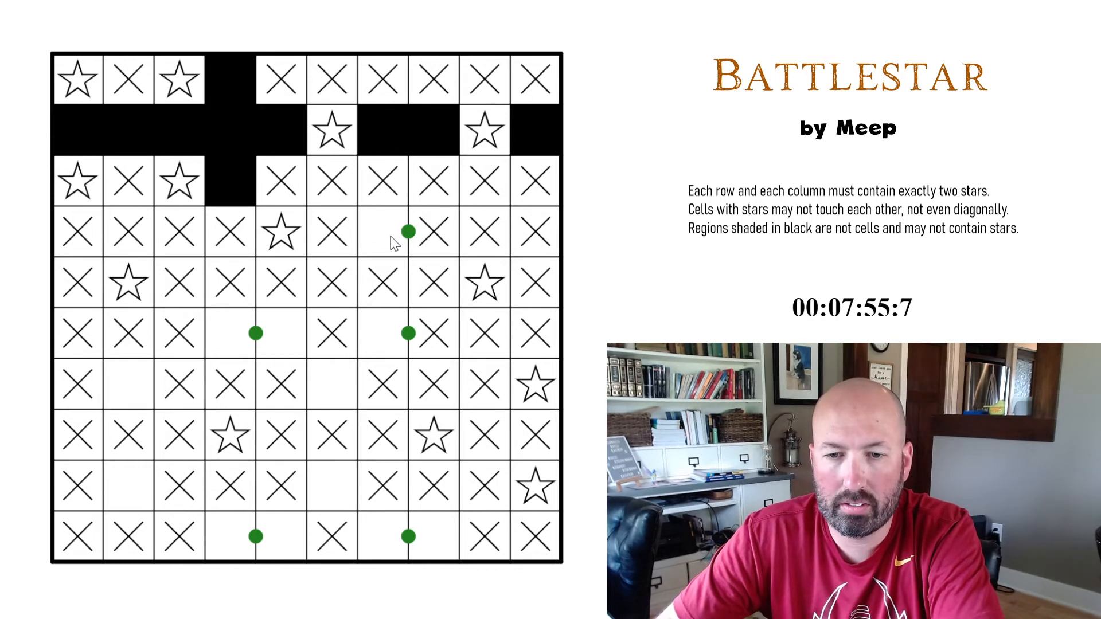
click(383, 232)
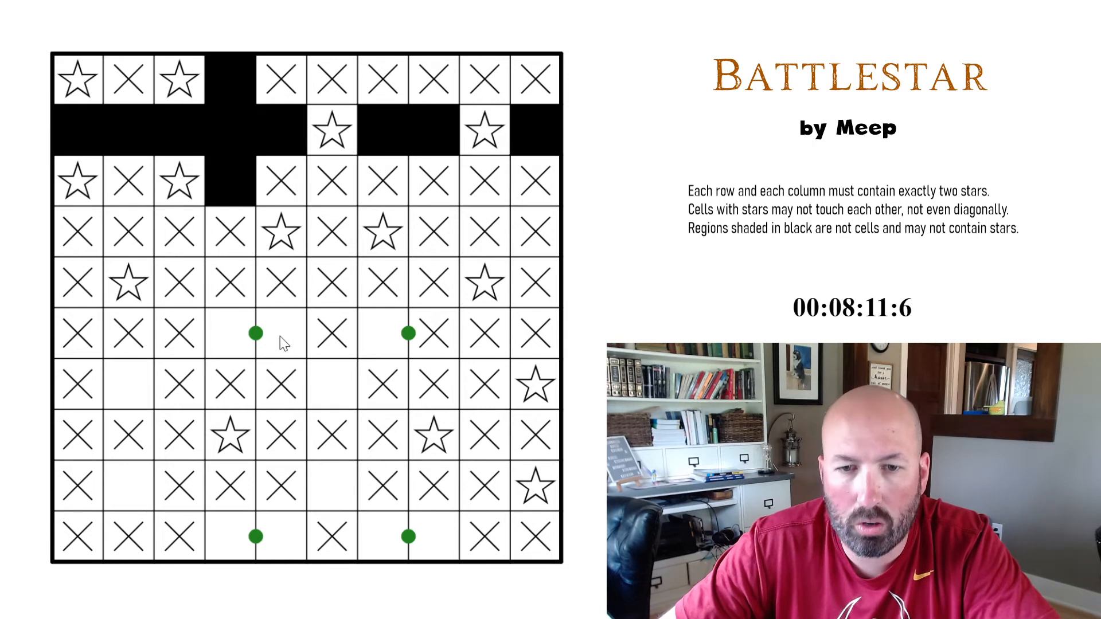
Place the final stars in rows 6 and 9 and dismiss the correct-solution popup
click(383, 334)
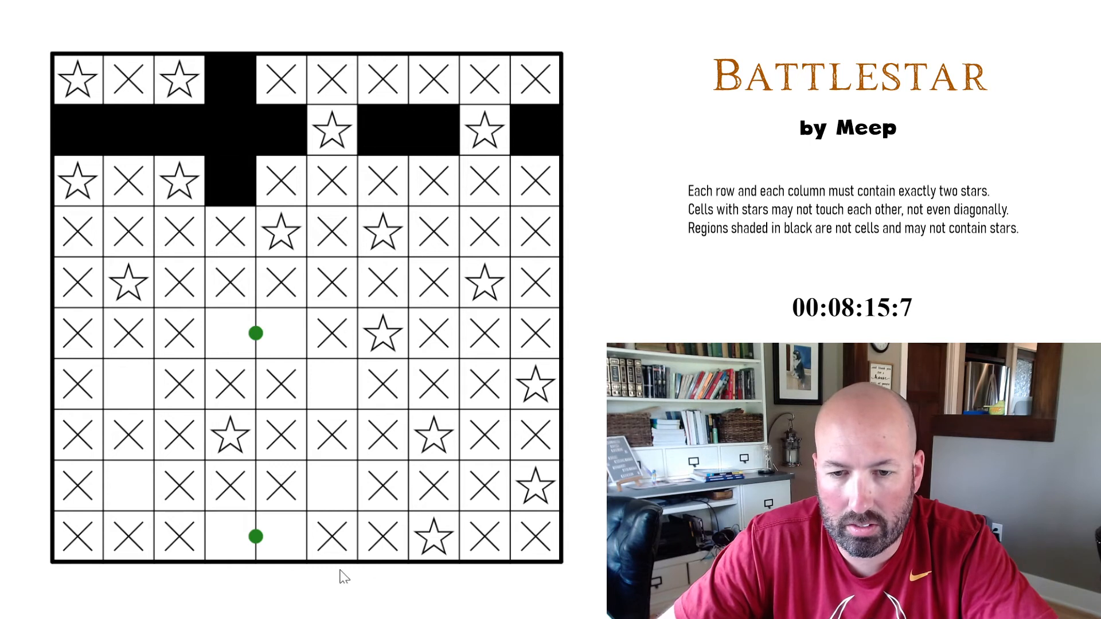
mouse_move(335, 392)
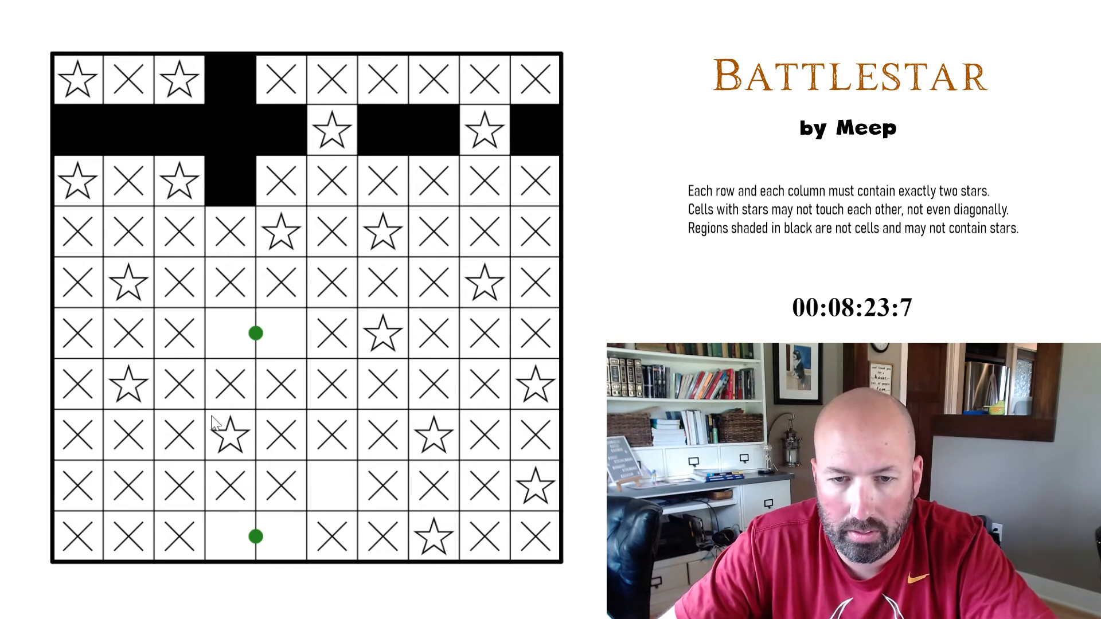
mouse_move(334, 492)
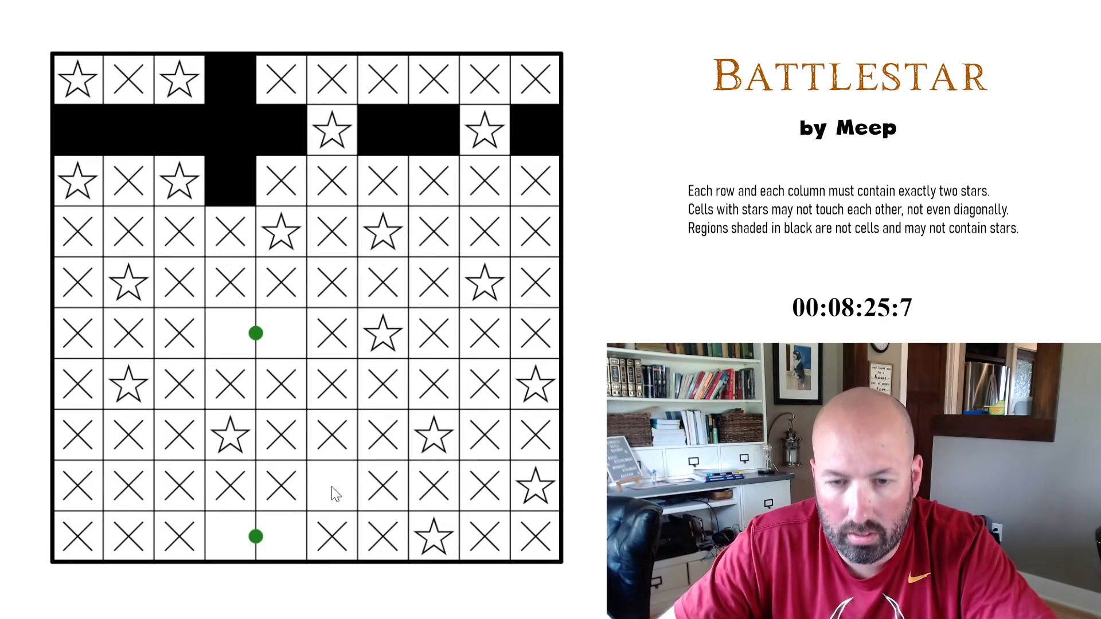
click(332, 484)
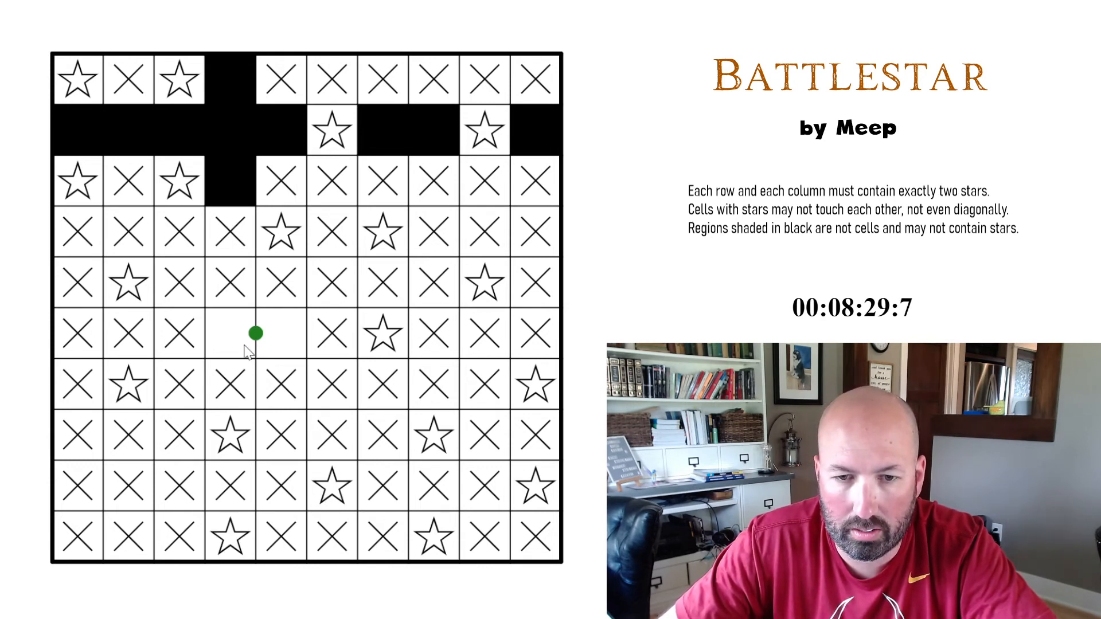
click(253, 334)
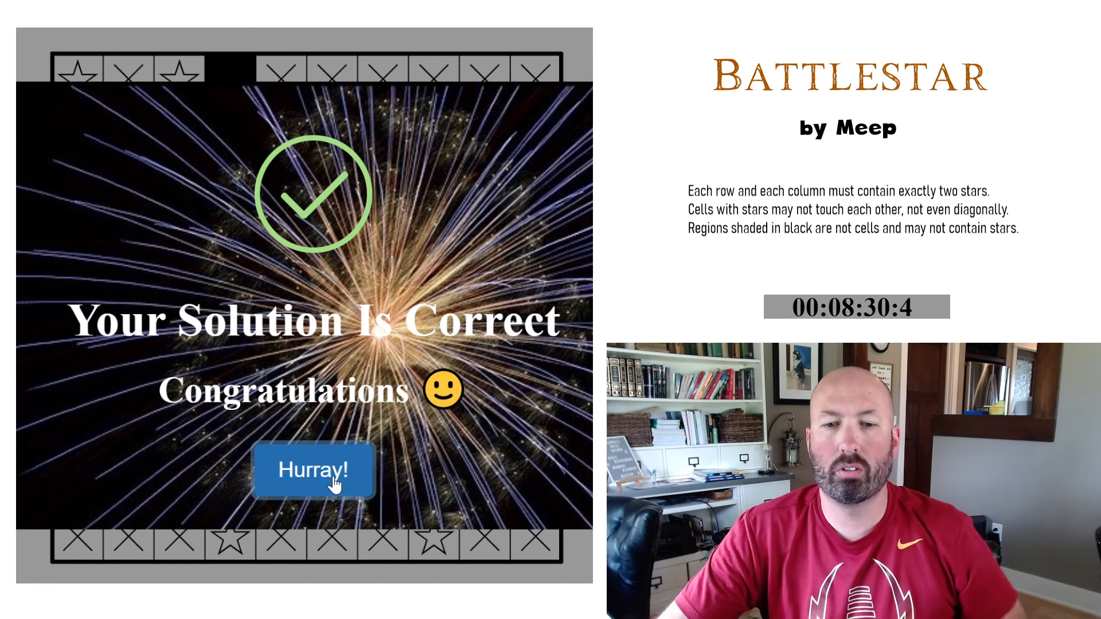
click(313, 470)
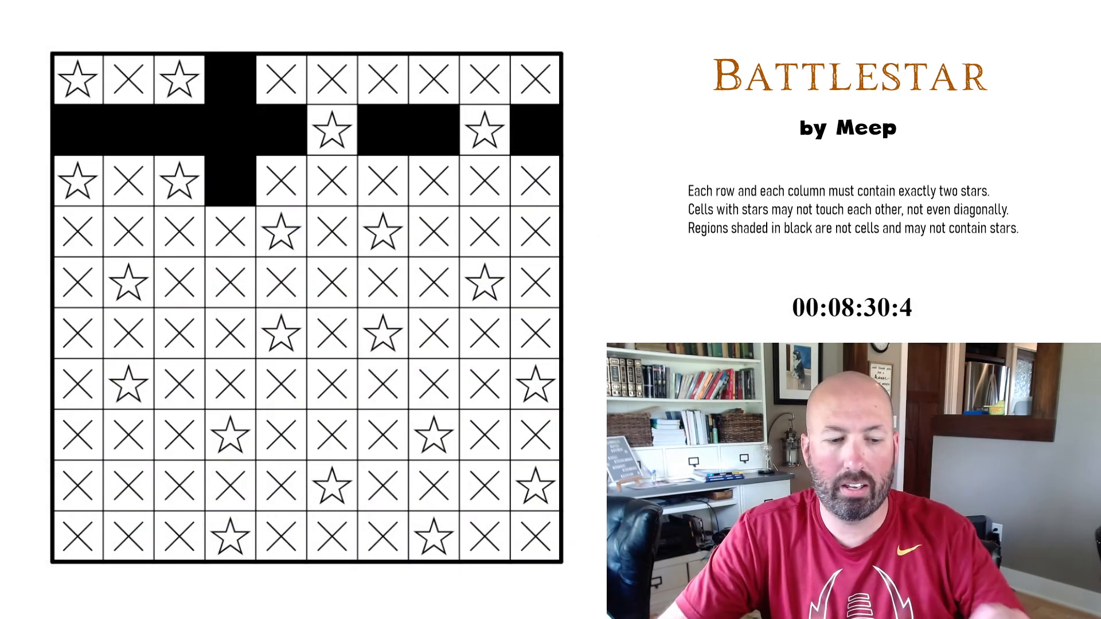